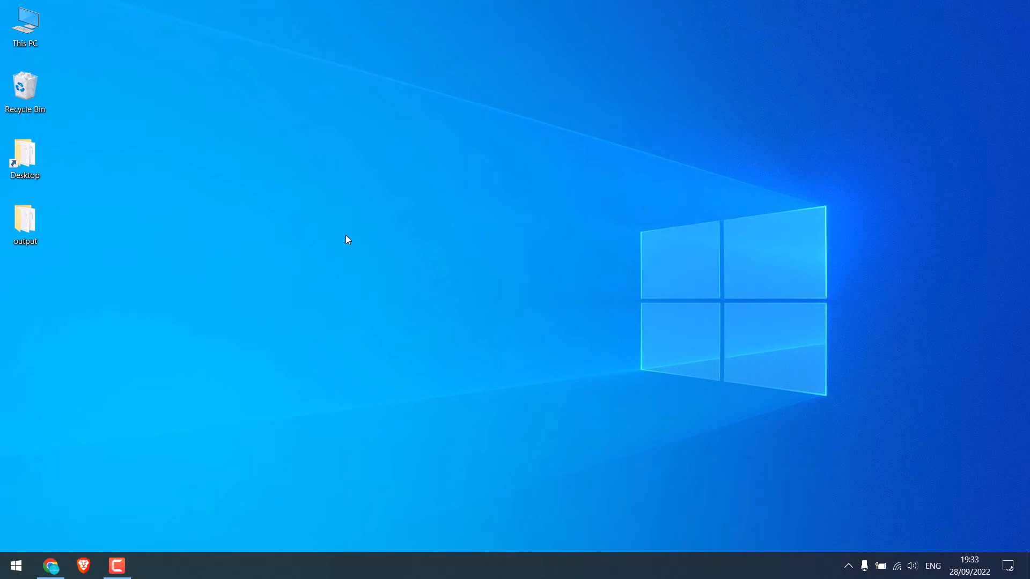
pyautogui.moveTo(133, 347)
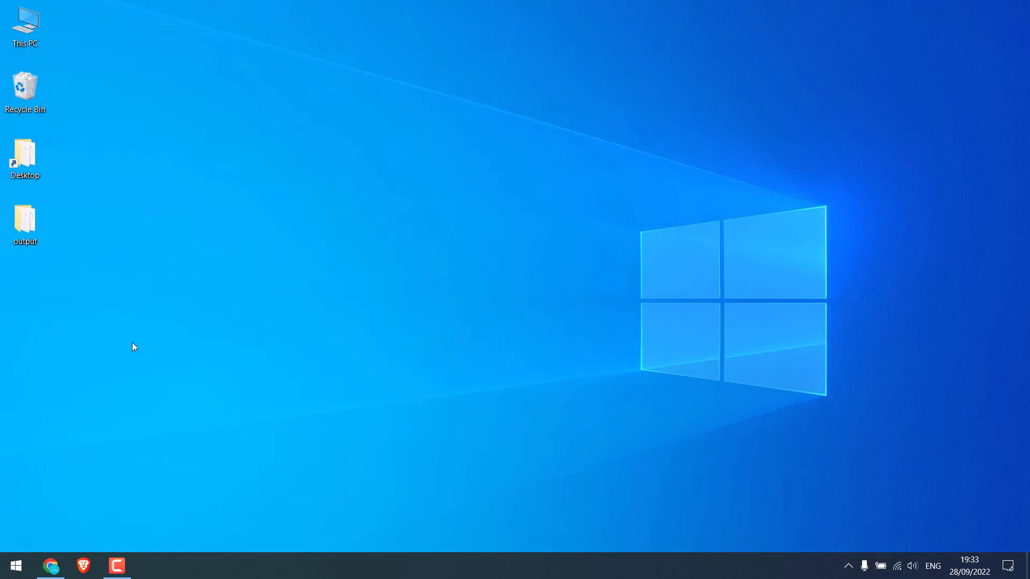
pyautogui.moveTo(83, 565)
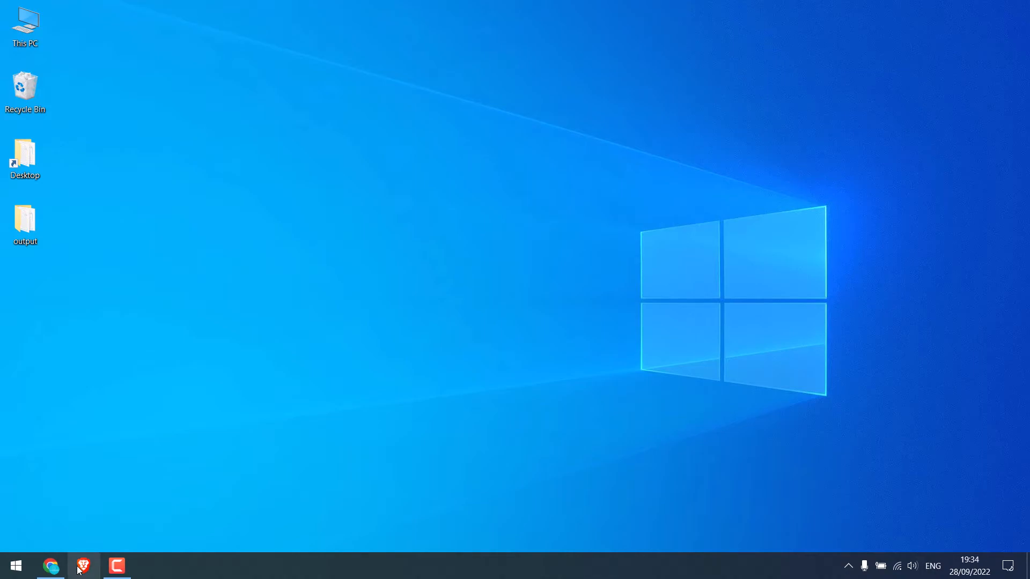
# Show the Your channels list from YouTube's account settings.
pyautogui.click(81, 565)
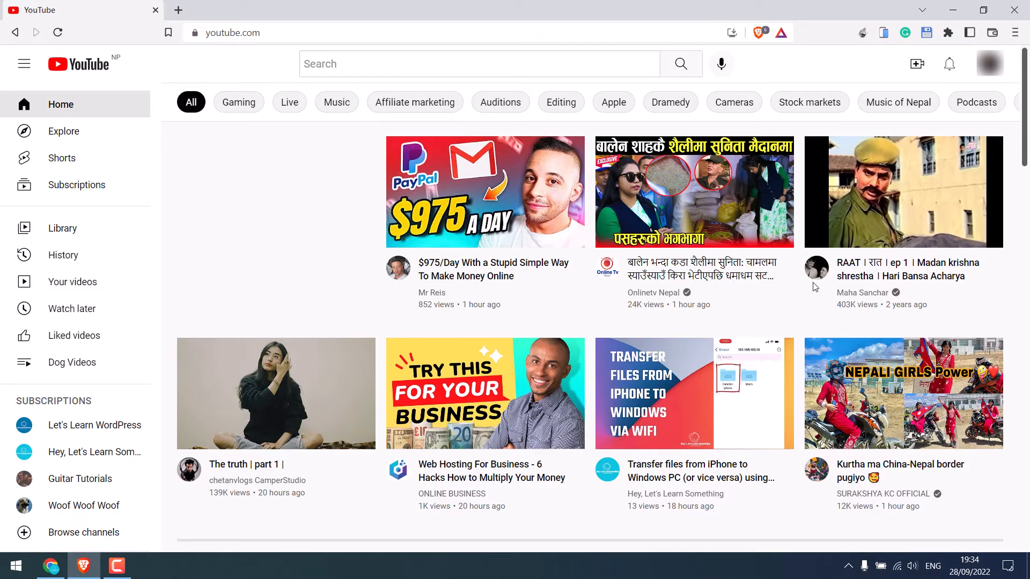
pyautogui.click(990, 63)
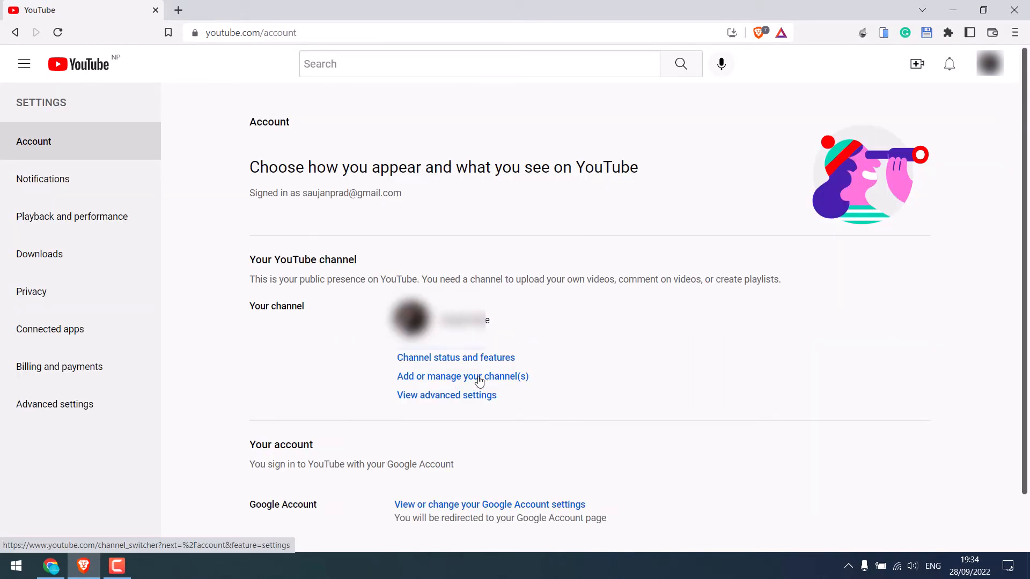
pyautogui.click(462, 376)
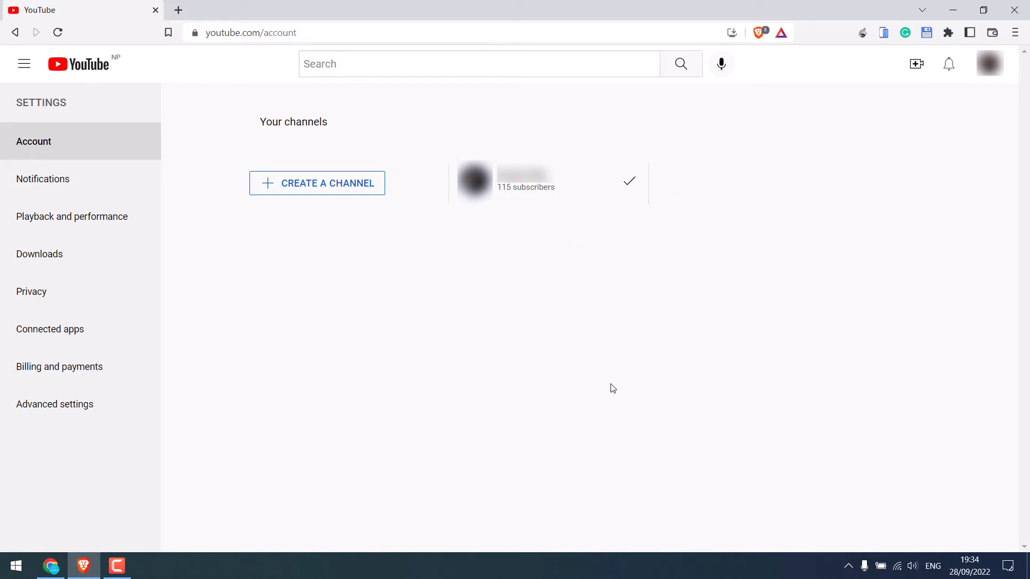
pyautogui.moveTo(309, 189)
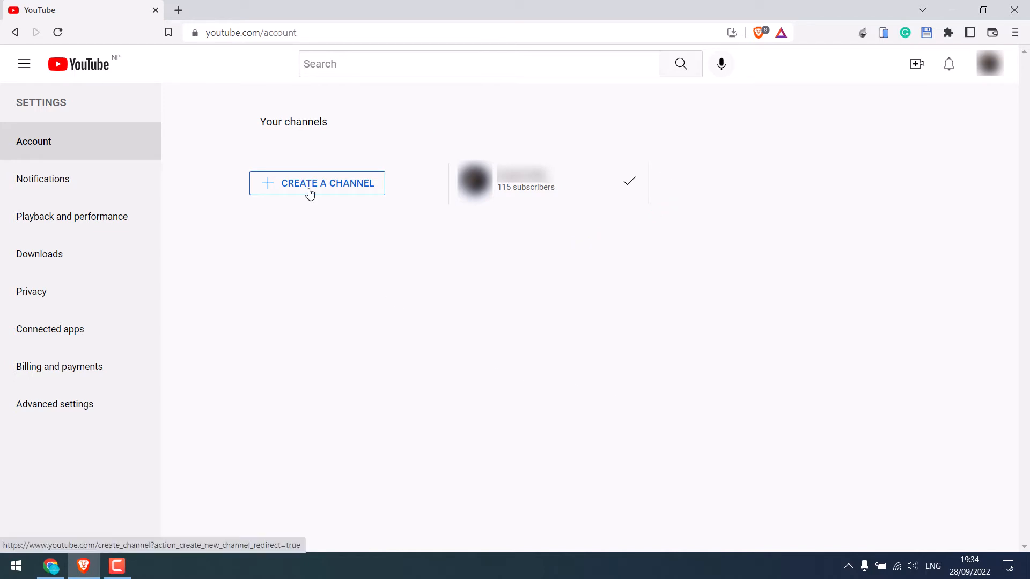
# Create a new channel named with 'Me', acknowledging it gets its own Google Account.
pyautogui.click(316, 183)
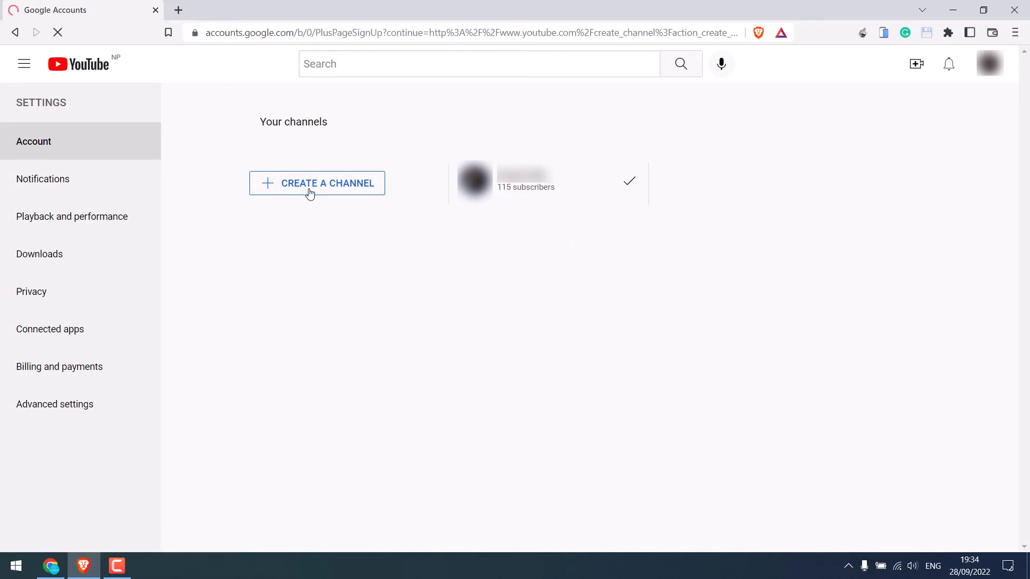
pyautogui.click(318, 184)
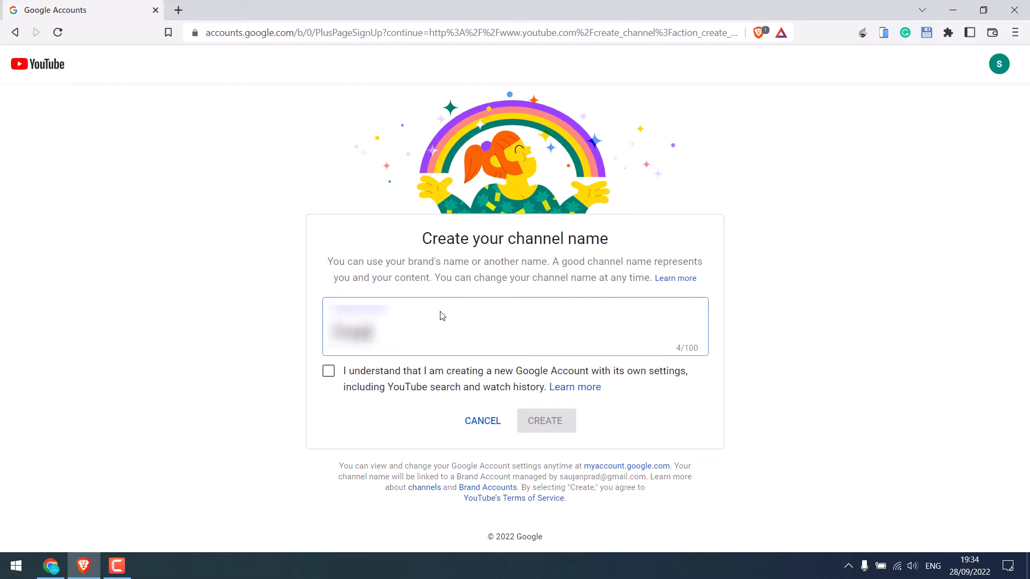
pyautogui.write('Me')
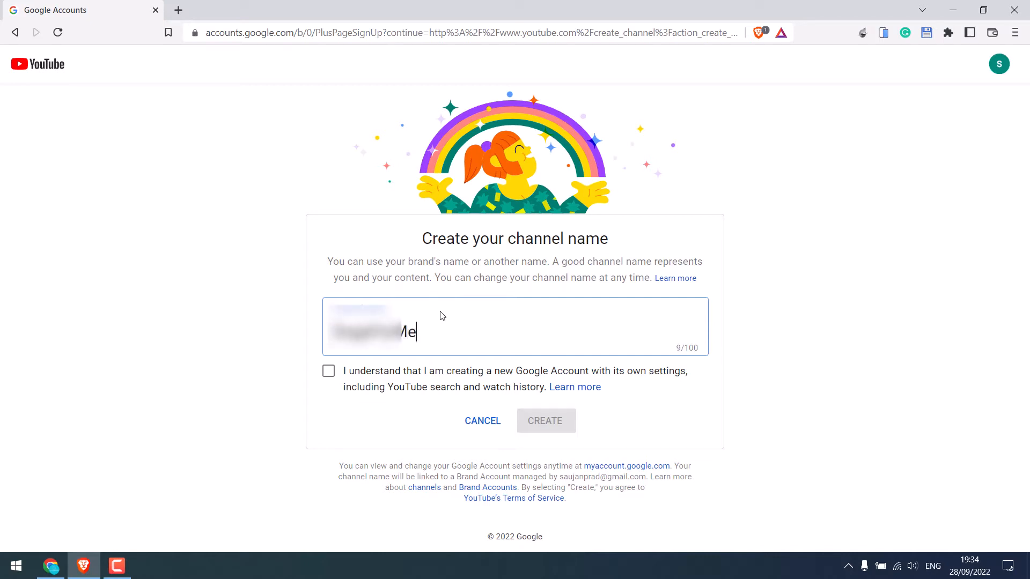
pyautogui.click(328, 372)
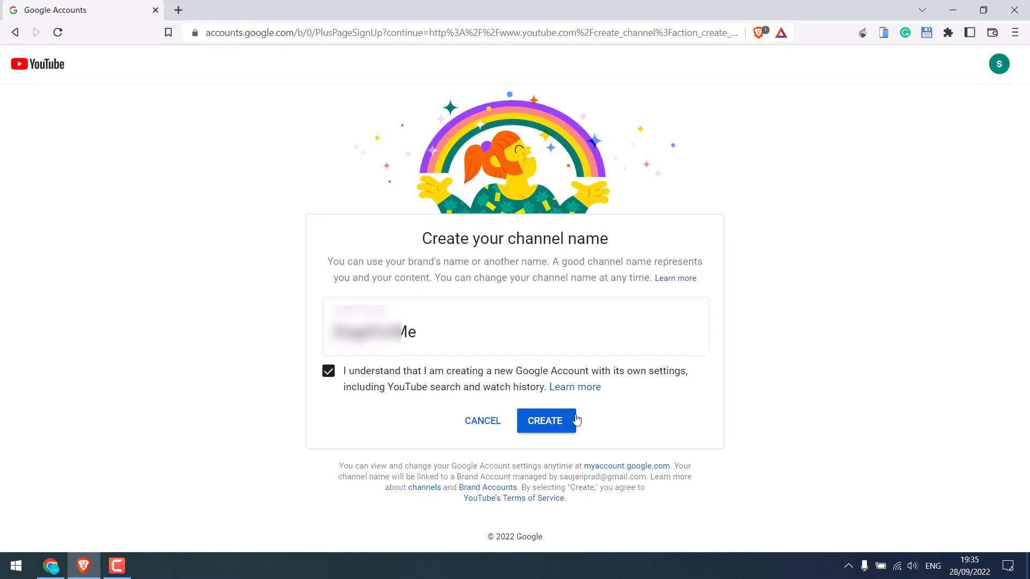
pyautogui.click(545, 420)
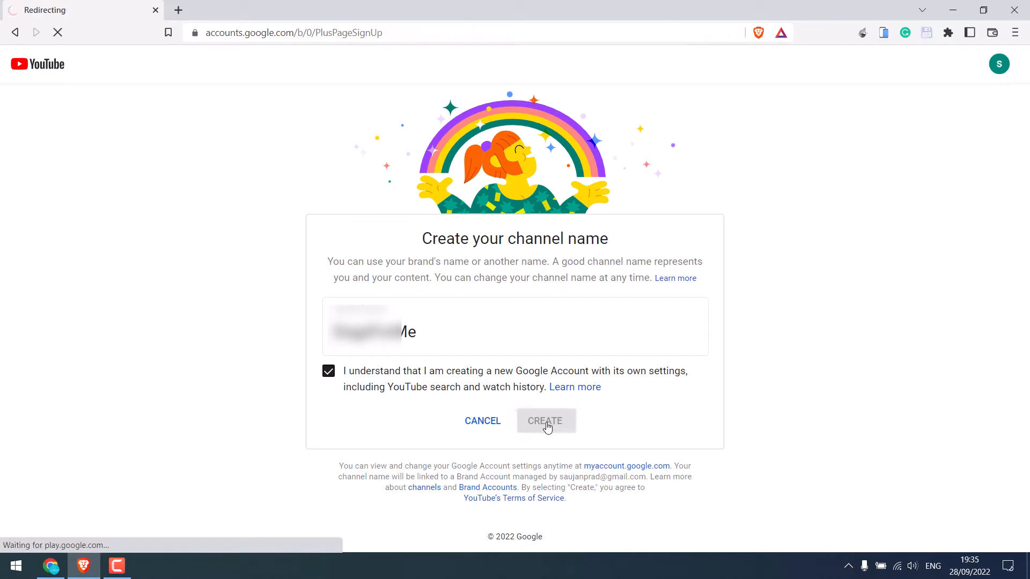
pyautogui.click(545, 420)
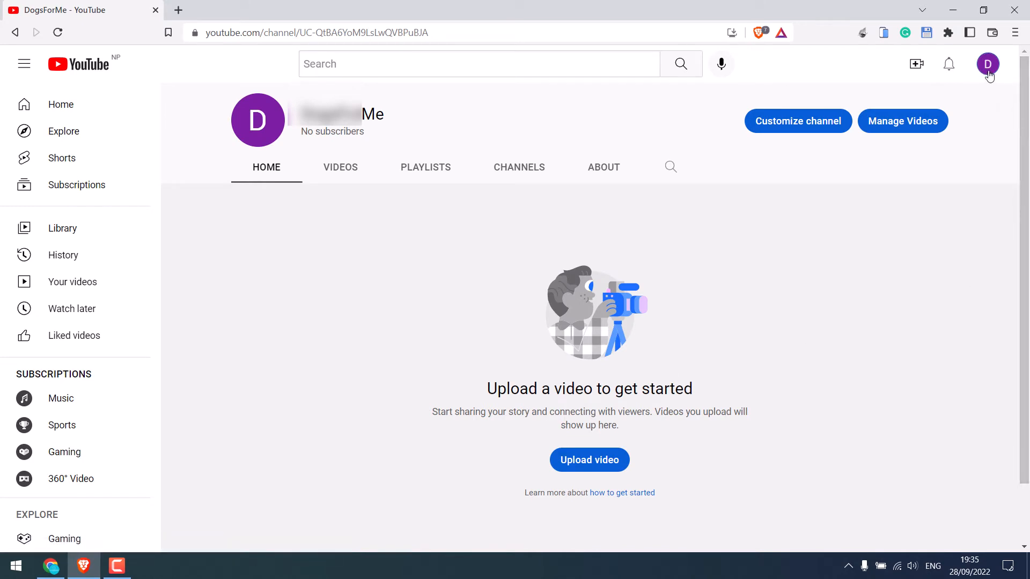
# Switch accounts back to the original channel with 115 subscribers.
pyautogui.click(988, 64)
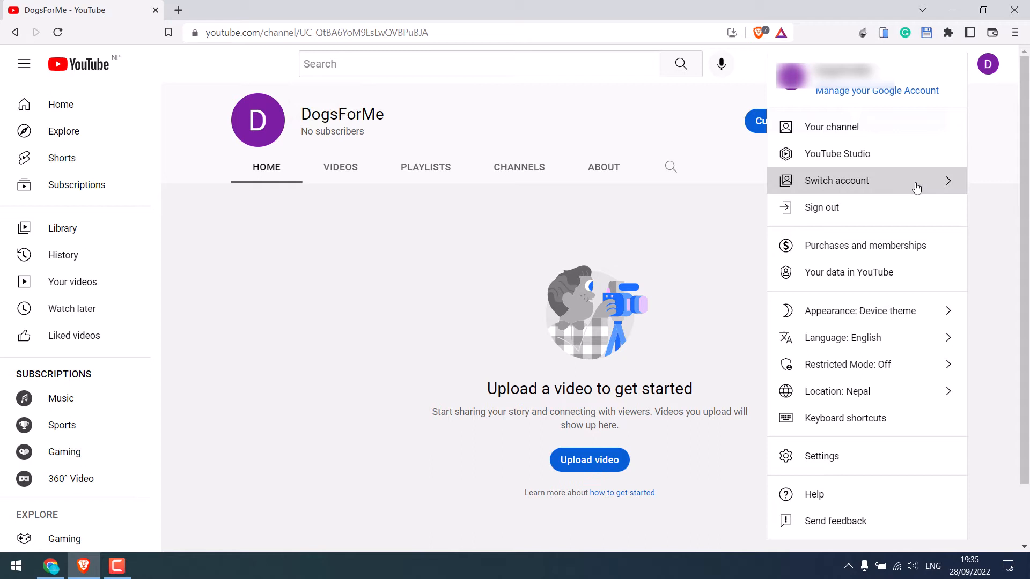
pyautogui.click(836, 180)
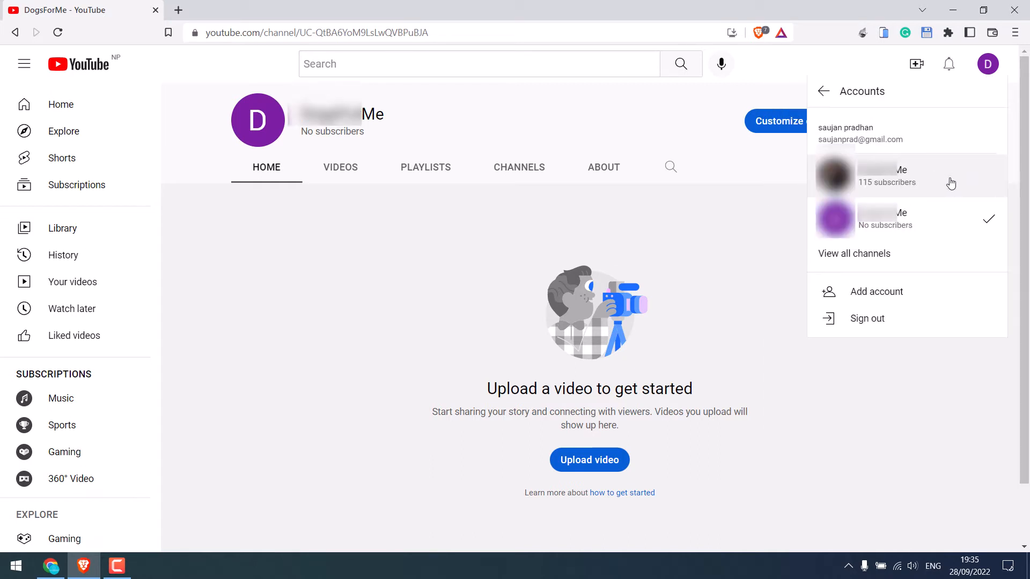
pyautogui.moveTo(970, 180)
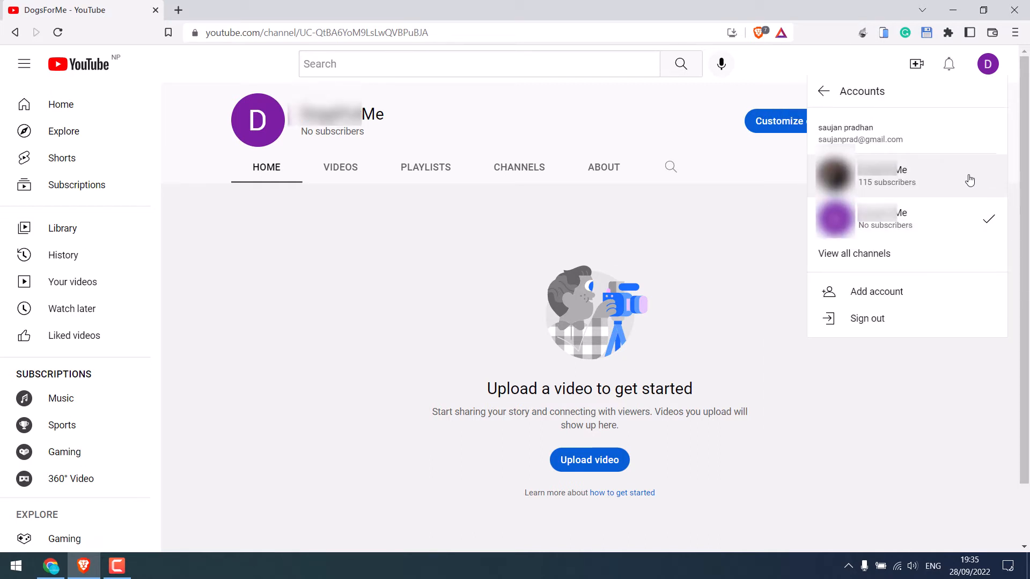
pyautogui.moveTo(900, 182)
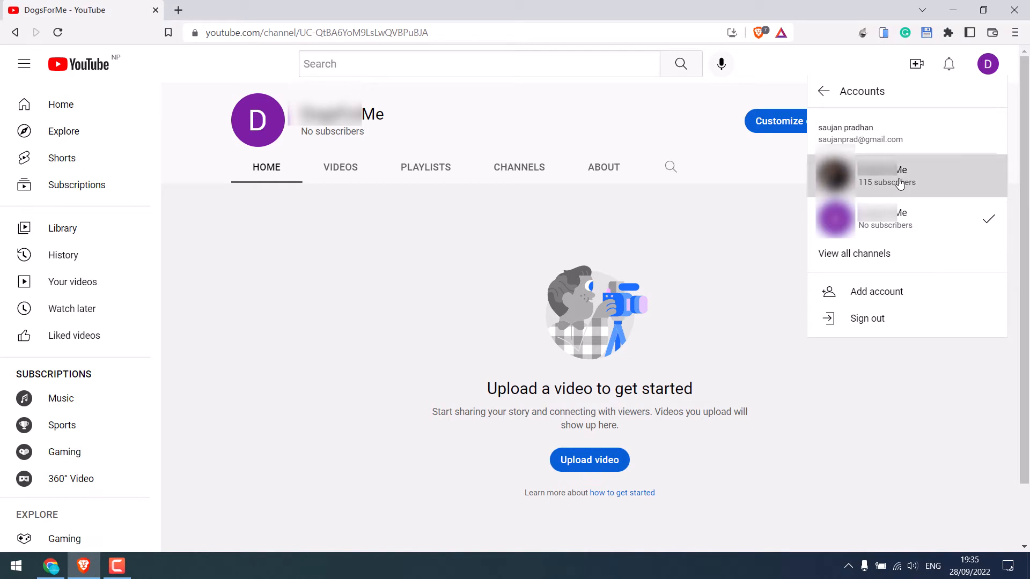
pyautogui.click(906, 175)
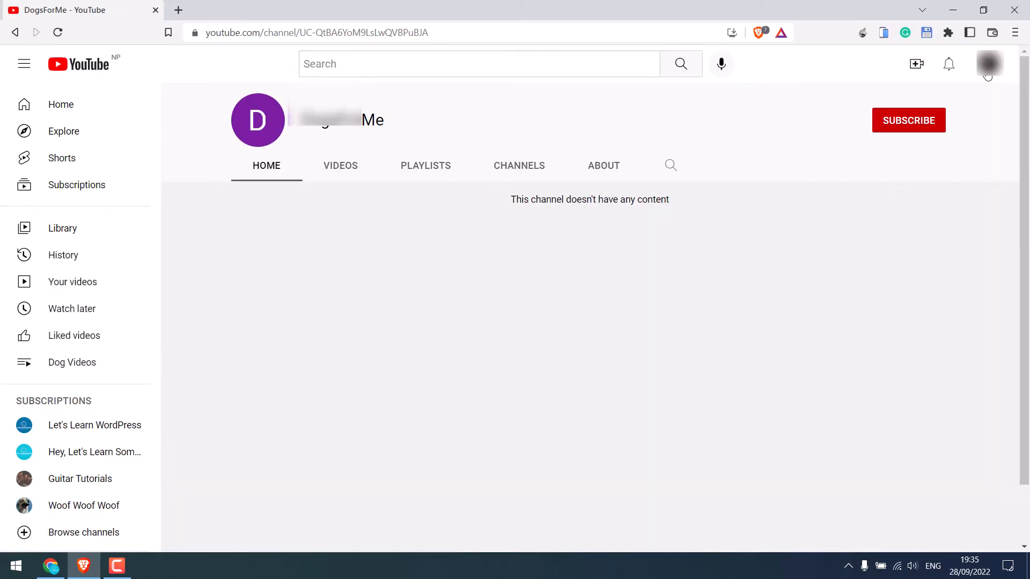
# Go to the original channel's Advanced settings showing its user and channel IDs.
pyautogui.click(988, 63)
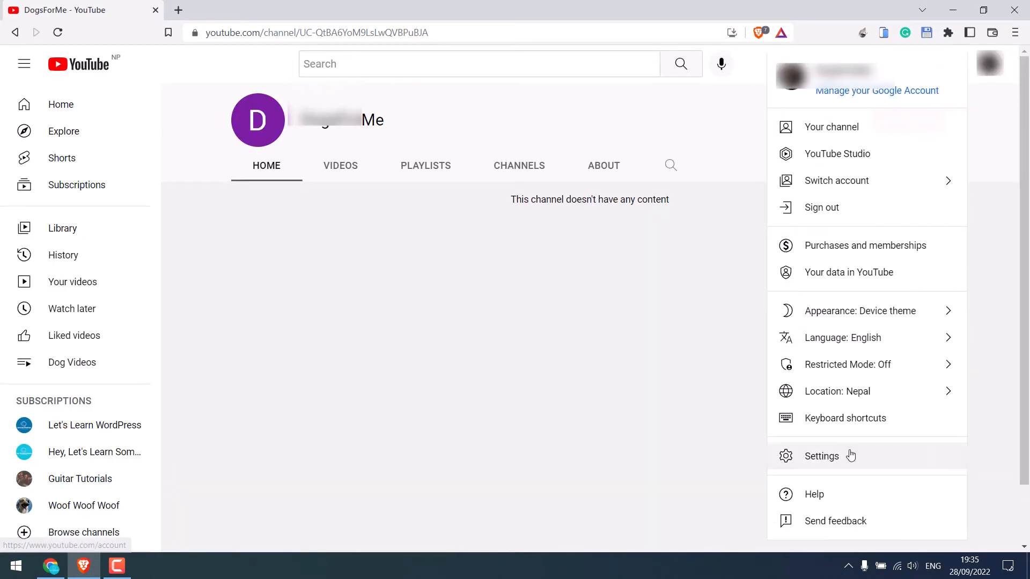
pyautogui.click(820, 456)
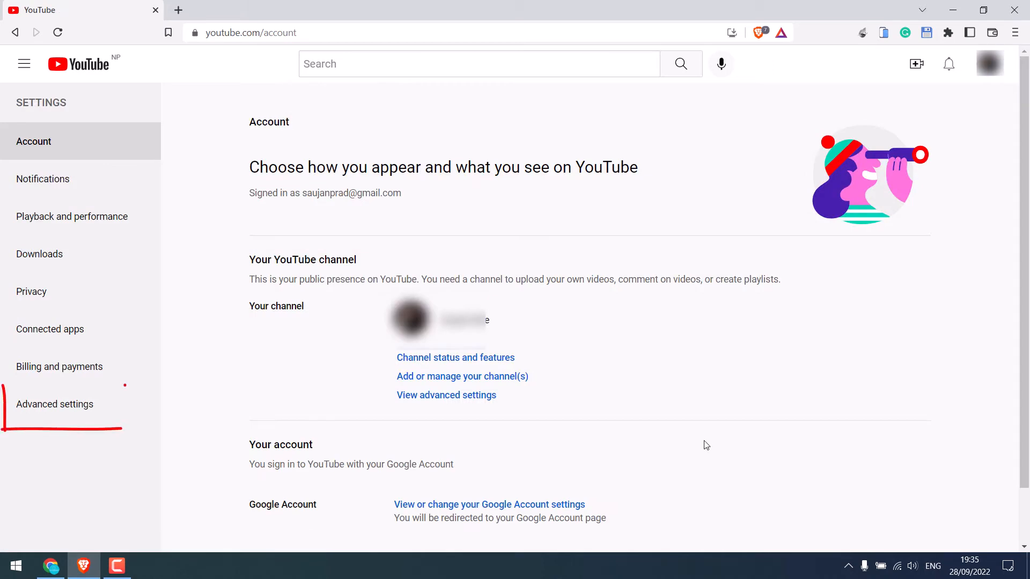
pyautogui.click(55, 405)
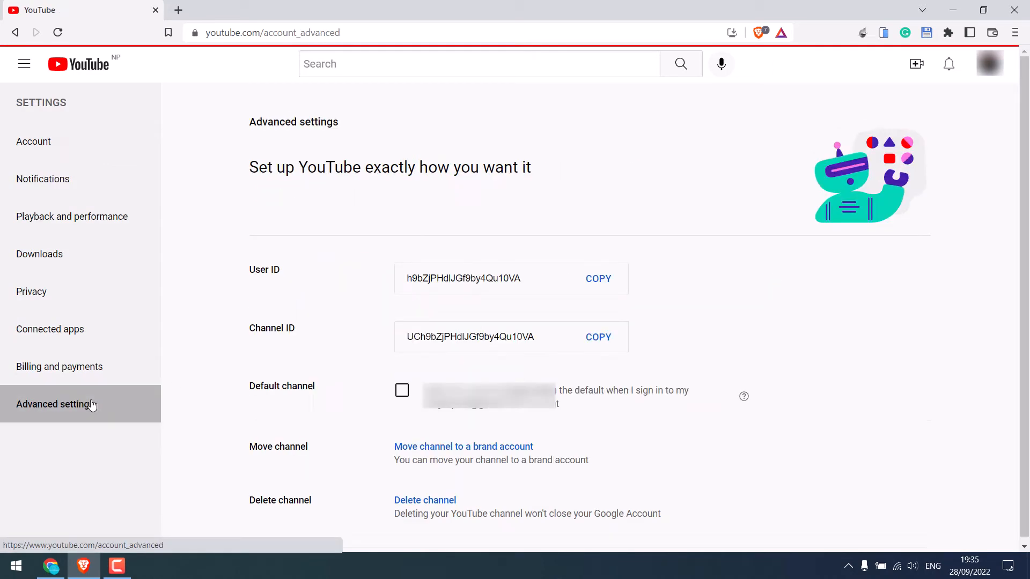
pyautogui.moveTo(280, 458)
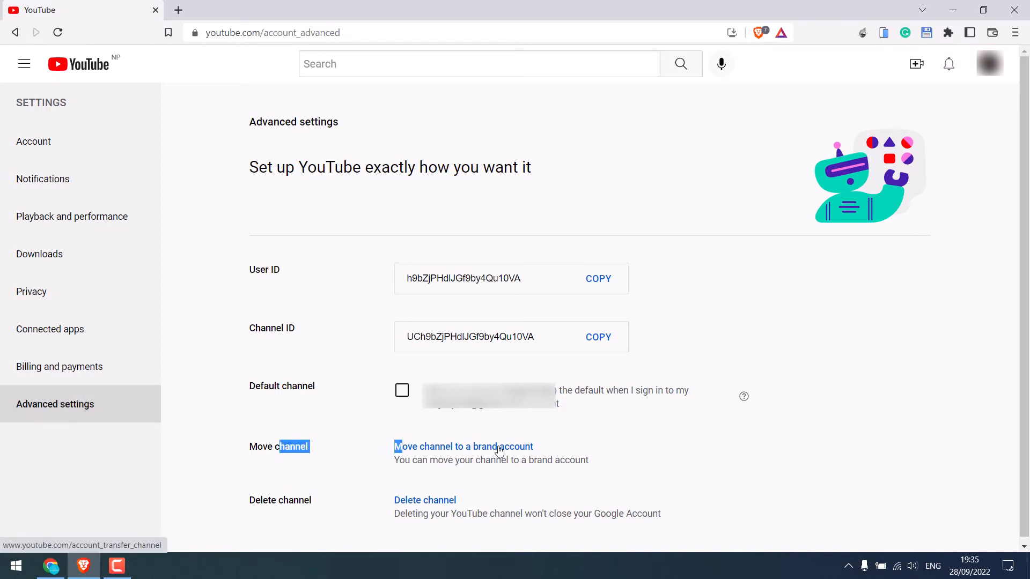
# Start moving the channel to a brand account and verify identity to continue.
pyautogui.click(464, 447)
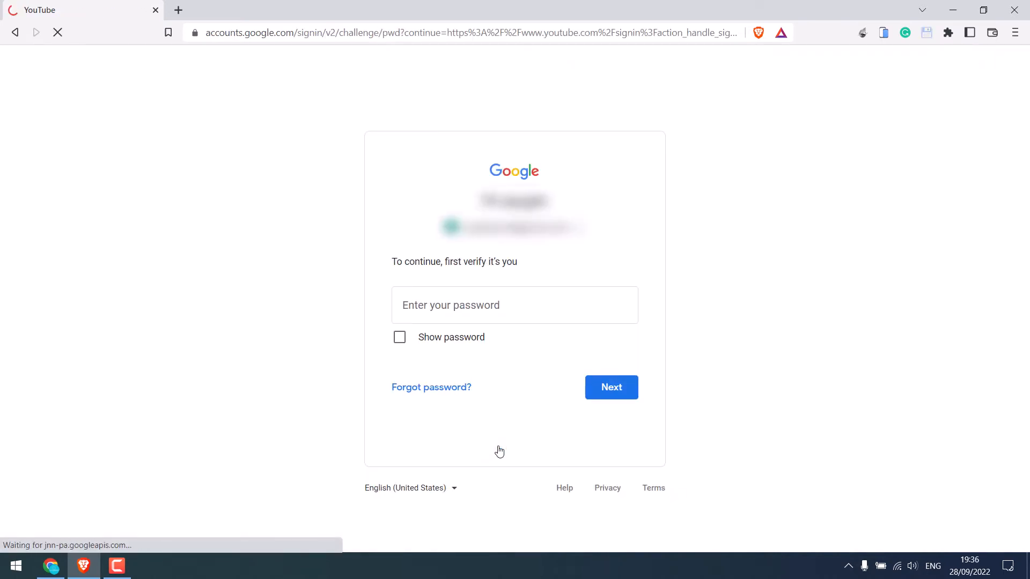
pyautogui.click(611, 387)
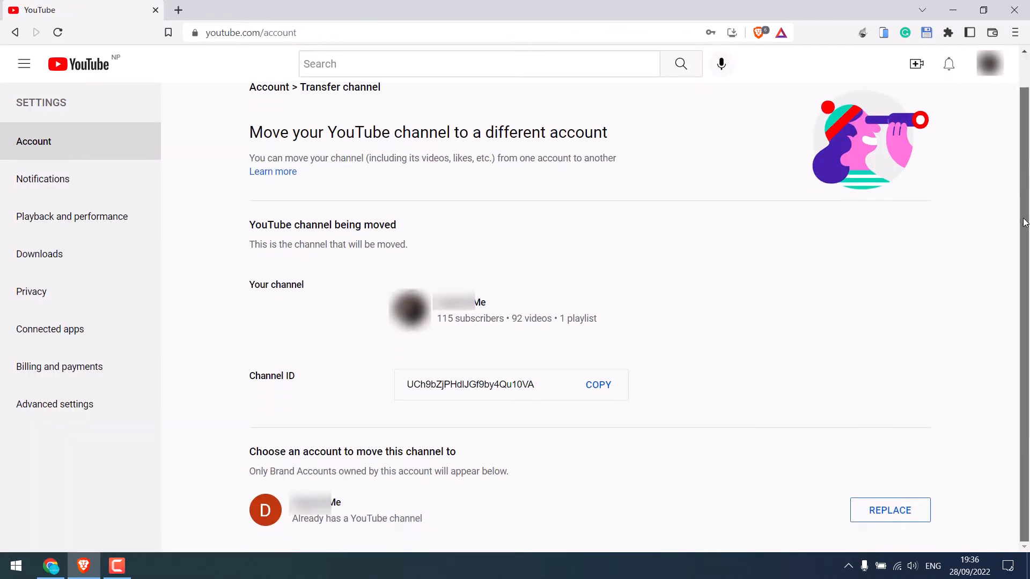
pyautogui.moveTo(281, 522)
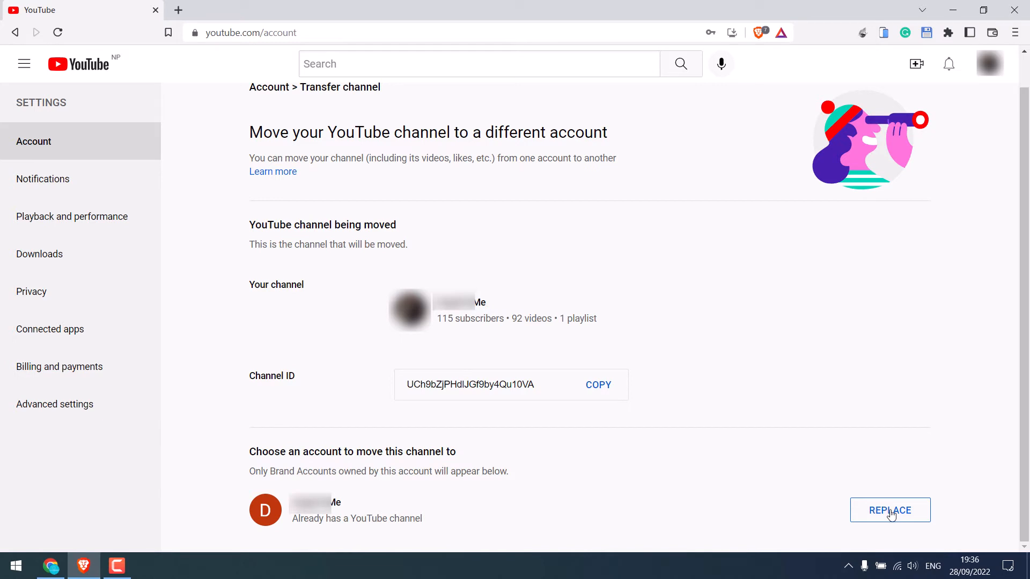
# Replace the brand account's empty 'Me' channel, acknowledging and approving its deletion.
pyautogui.click(889, 511)
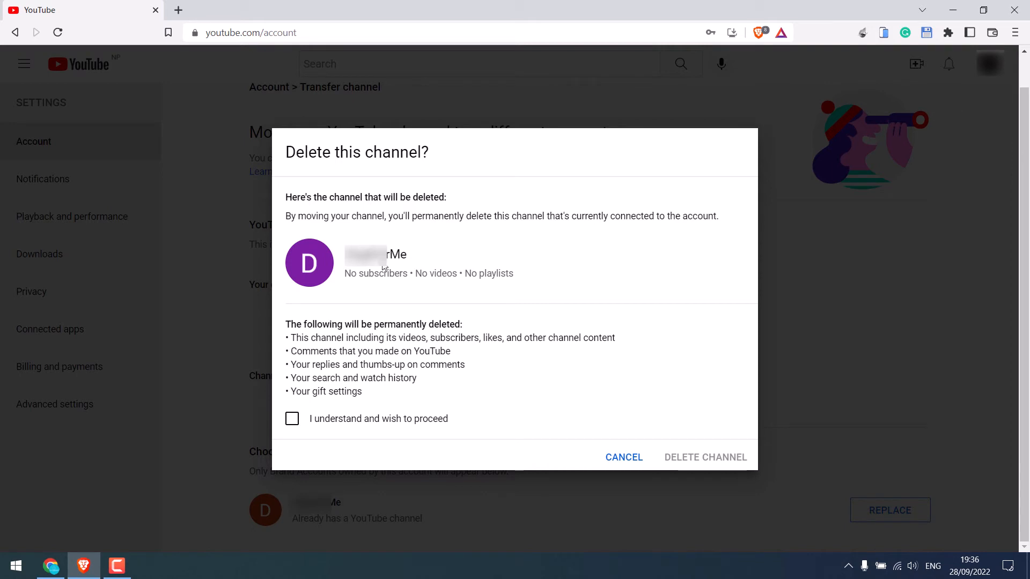
pyautogui.click(292, 419)
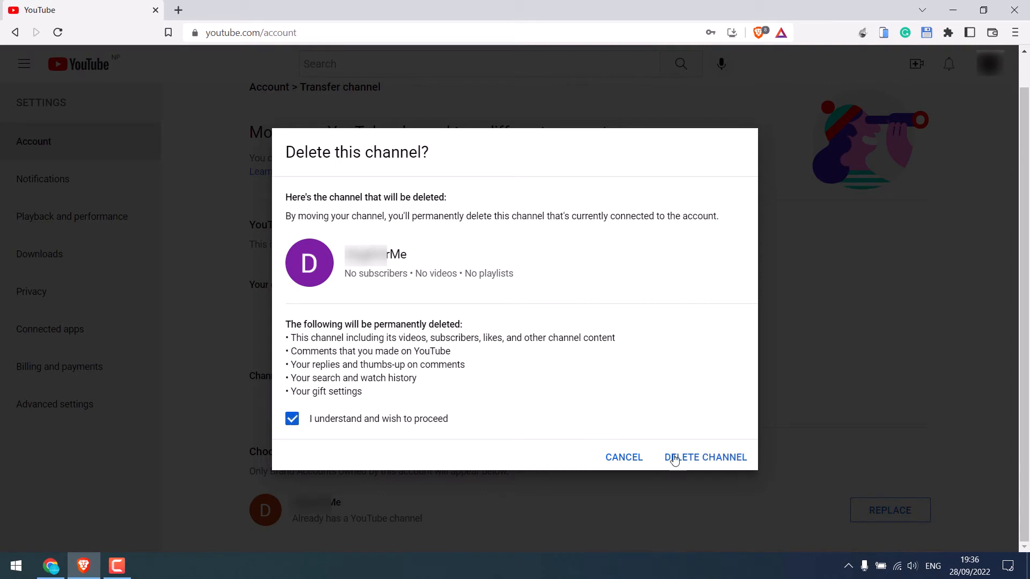
pyautogui.click(704, 457)
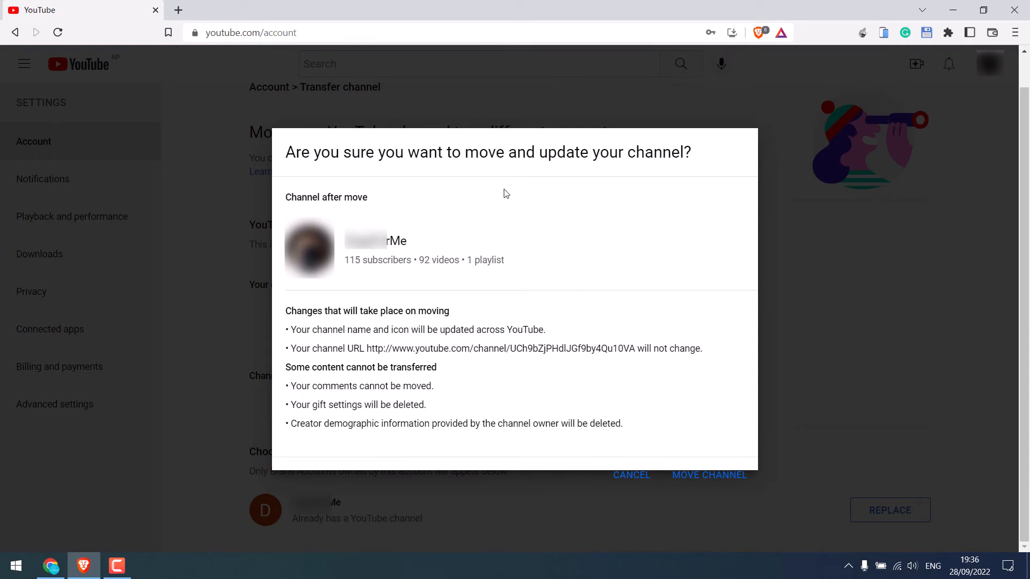
pyautogui.moveTo(497, 298)
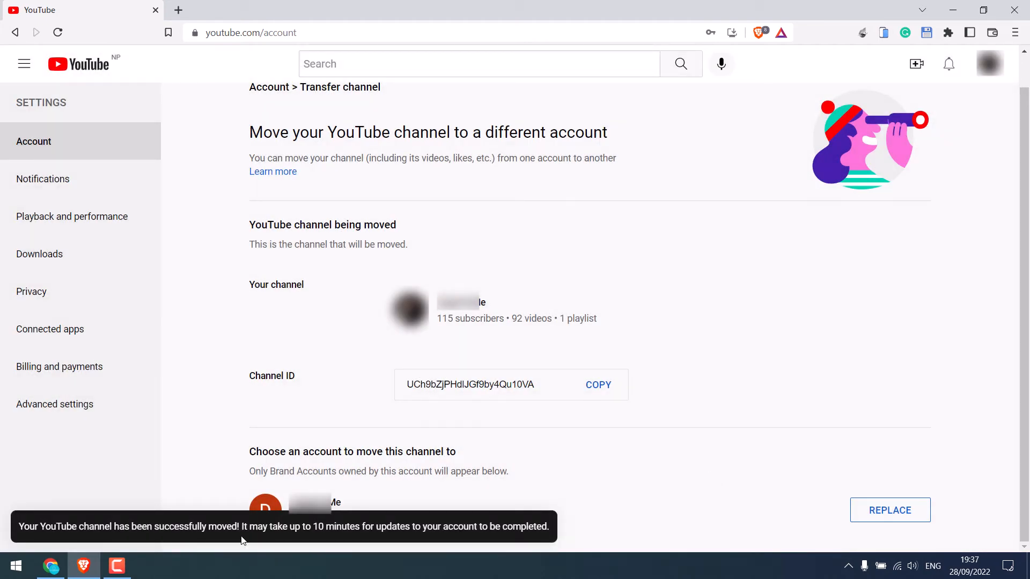
pyautogui.moveTo(667, 404)
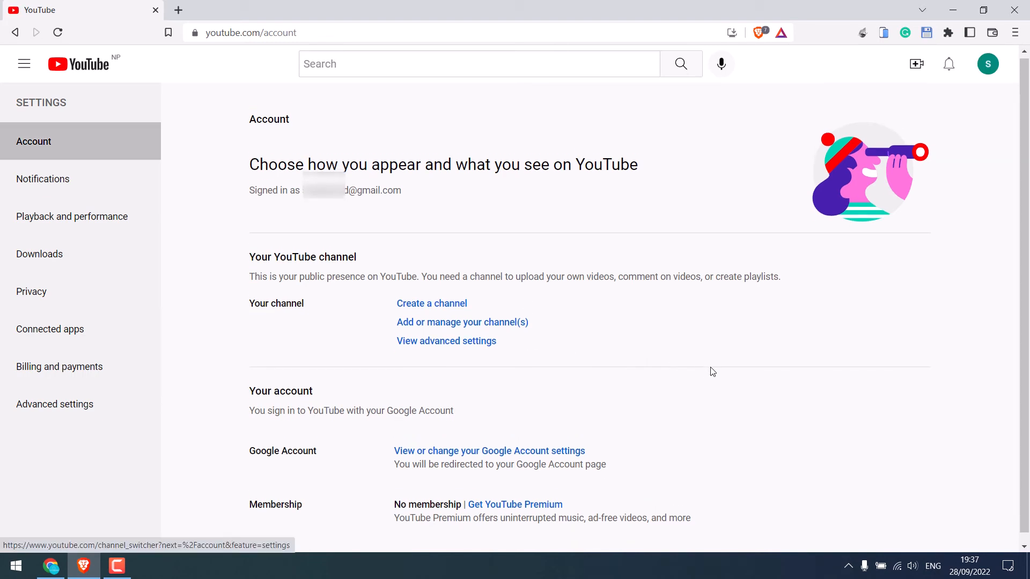
# Return to the YouTube home feed and bring up the account menu.
pyautogui.click(461, 322)
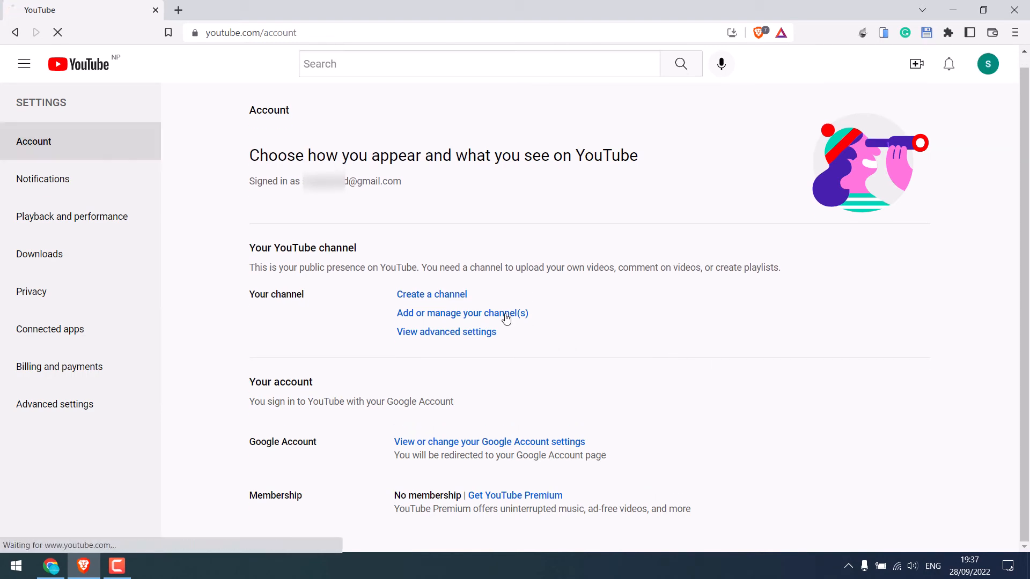
pyautogui.click(462, 312)
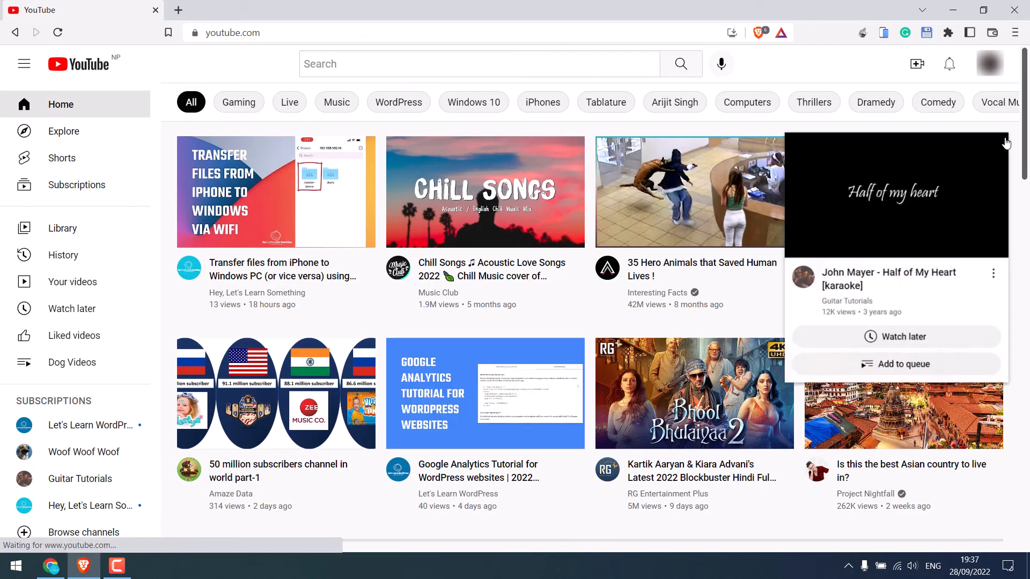
pyautogui.click(989, 63)
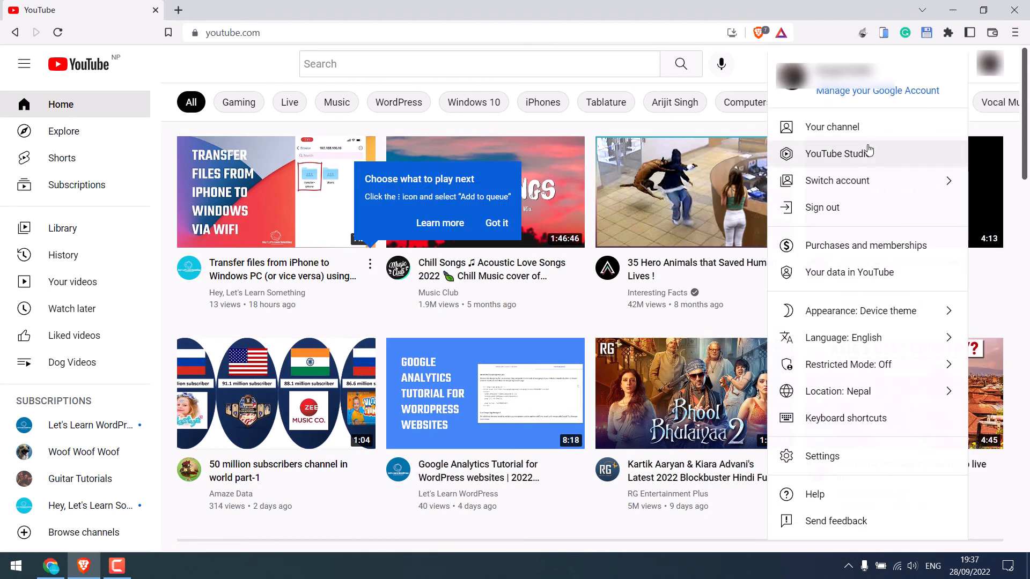
# Enter YouTube Studio for the channel and dismiss its welcome and dark-theme pop-ups.
pyautogui.click(839, 154)
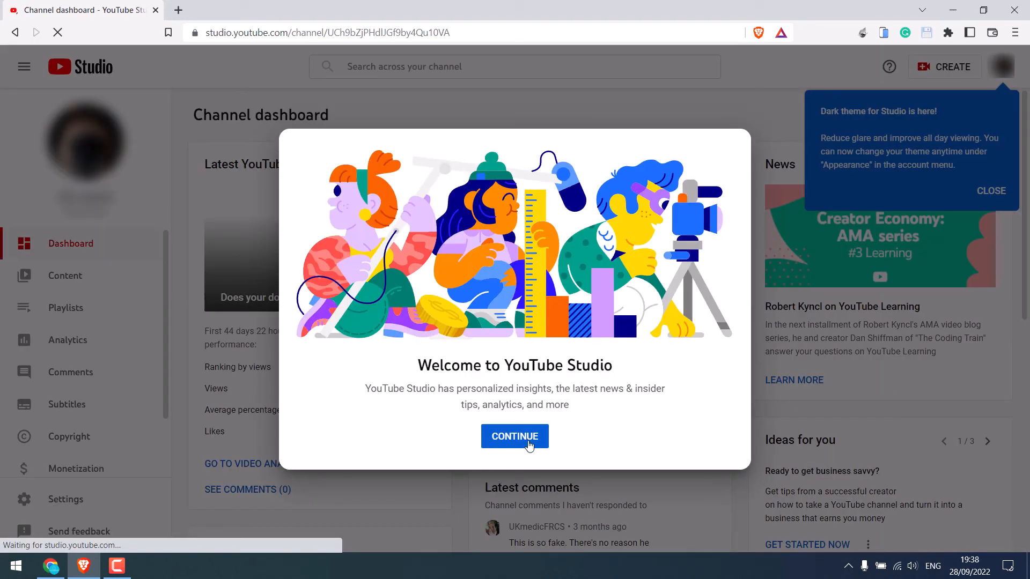
pyautogui.click(513, 437)
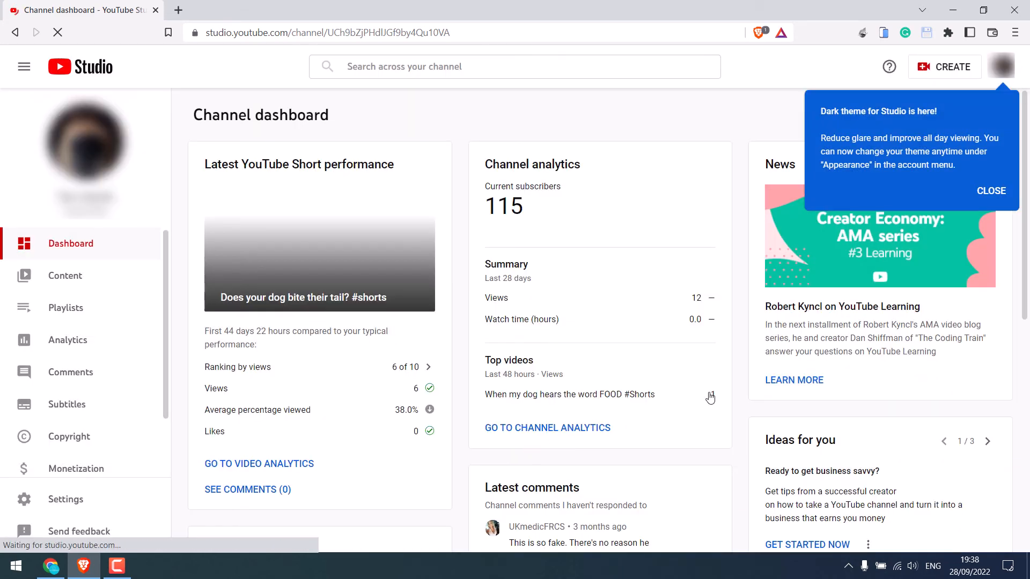
pyautogui.click(990, 191)
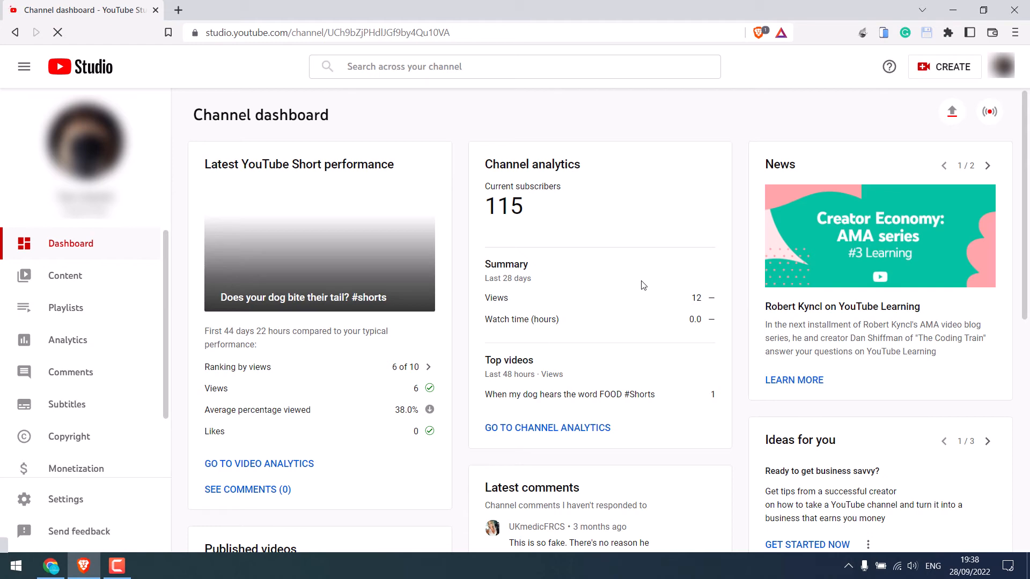
pyautogui.moveTo(71, 505)
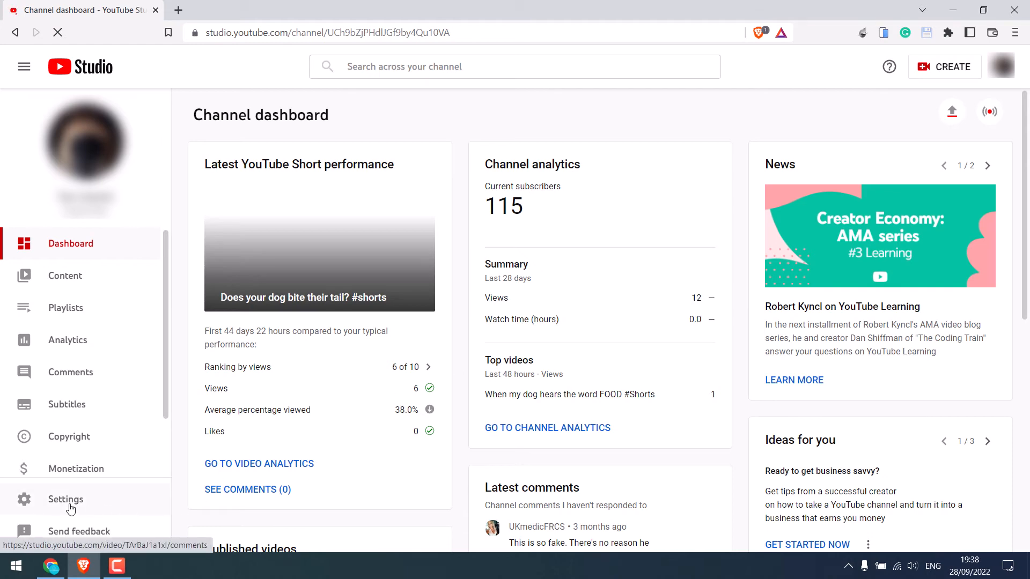
# Reach the brand account's Google permissions from Studio's Settings > Permissions.
pyautogui.click(66, 499)
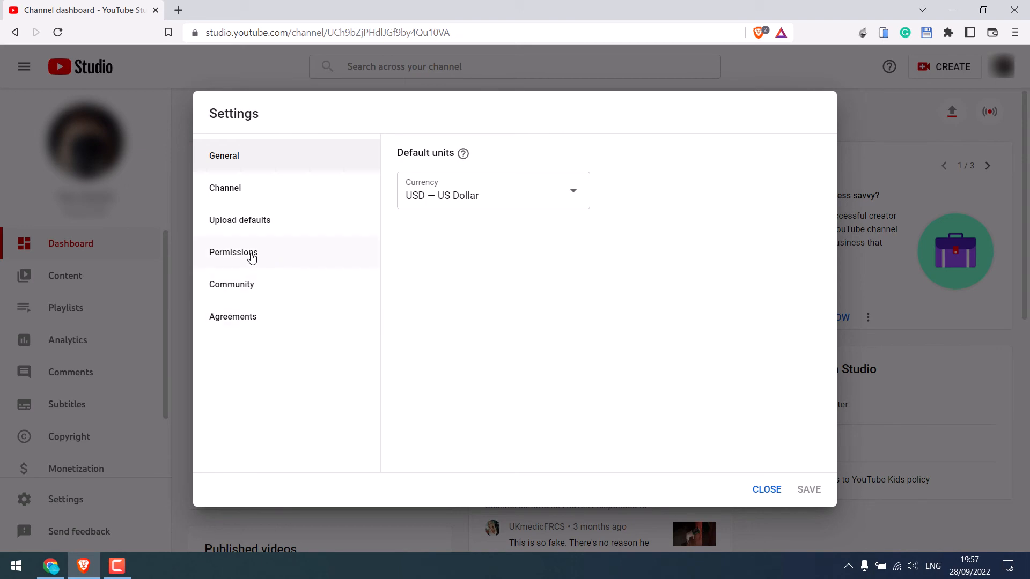
pyautogui.click(233, 252)
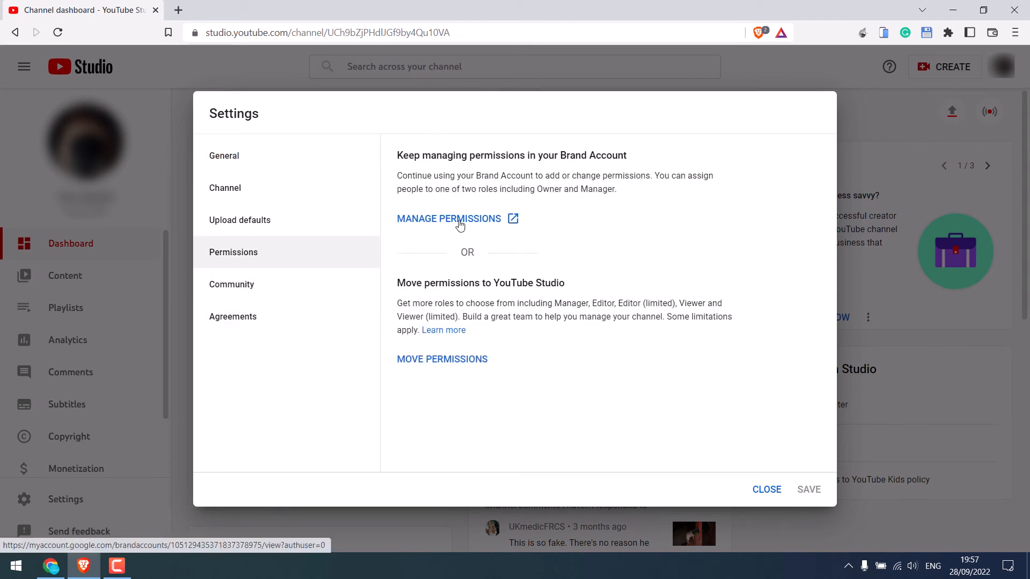
pyautogui.click(448, 218)
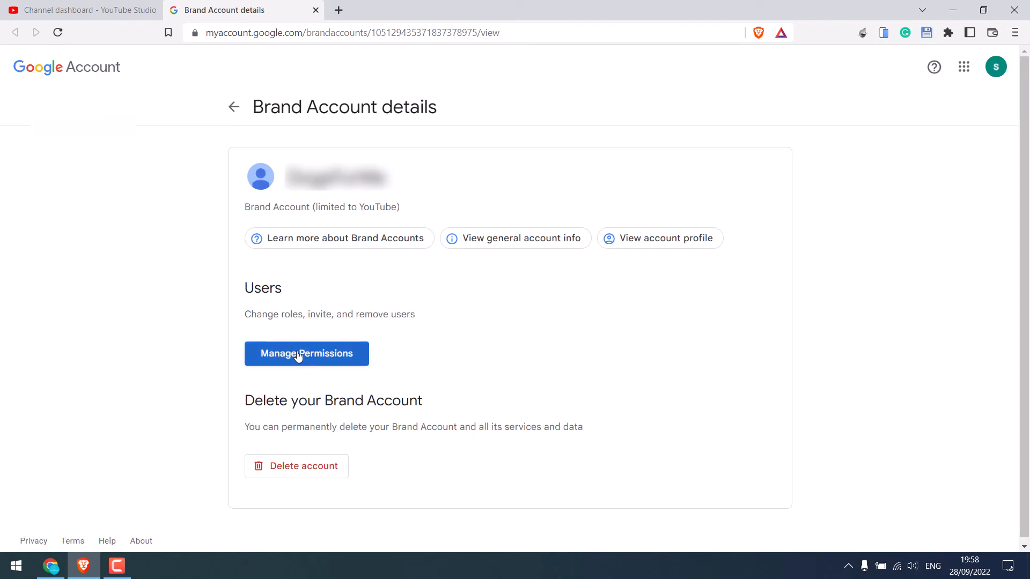
# Enter the brand account's user permissions, verifying identity by text message code.
pyautogui.click(306, 353)
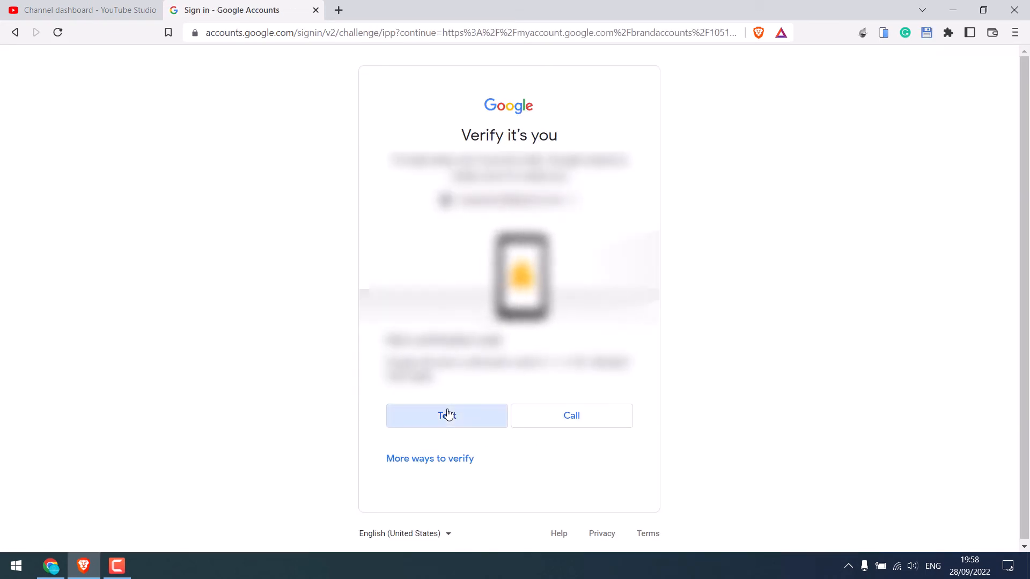
pyautogui.click(446, 415)
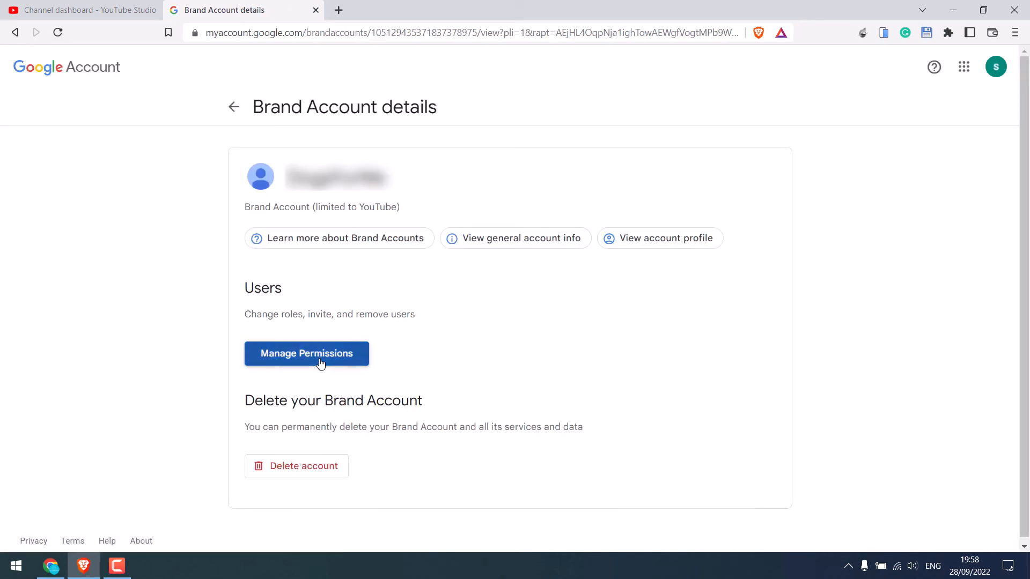
pyautogui.click(305, 353)
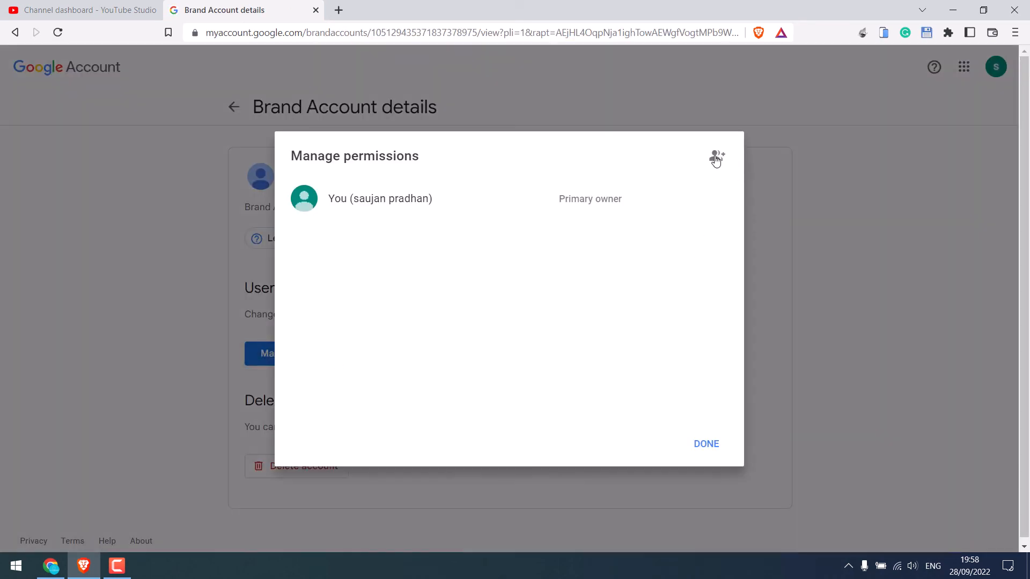
# Invite the pasted email address as a Manager of the brand account.
pyautogui.rightClick(390, 303)
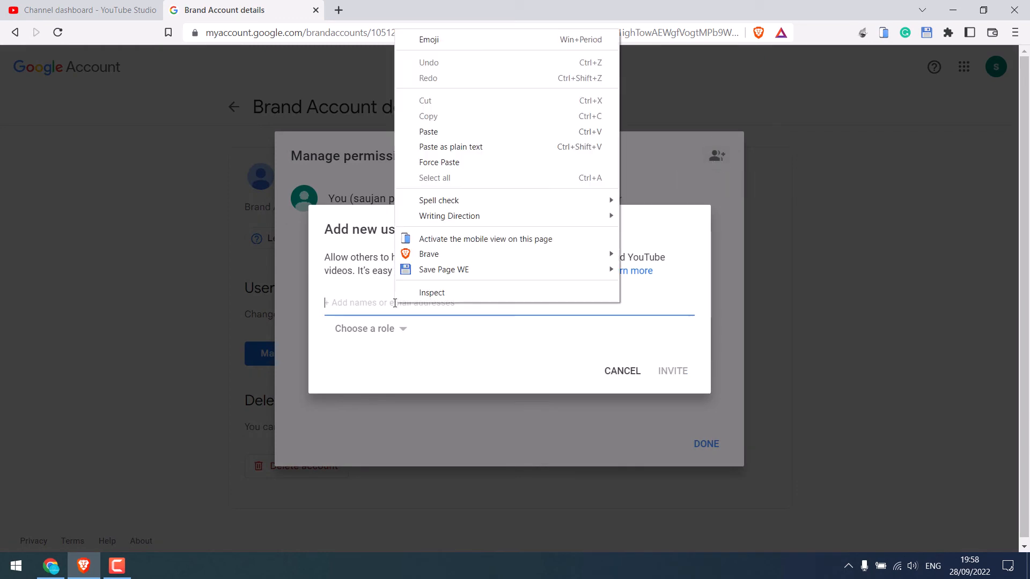
pyautogui.click(428, 130)
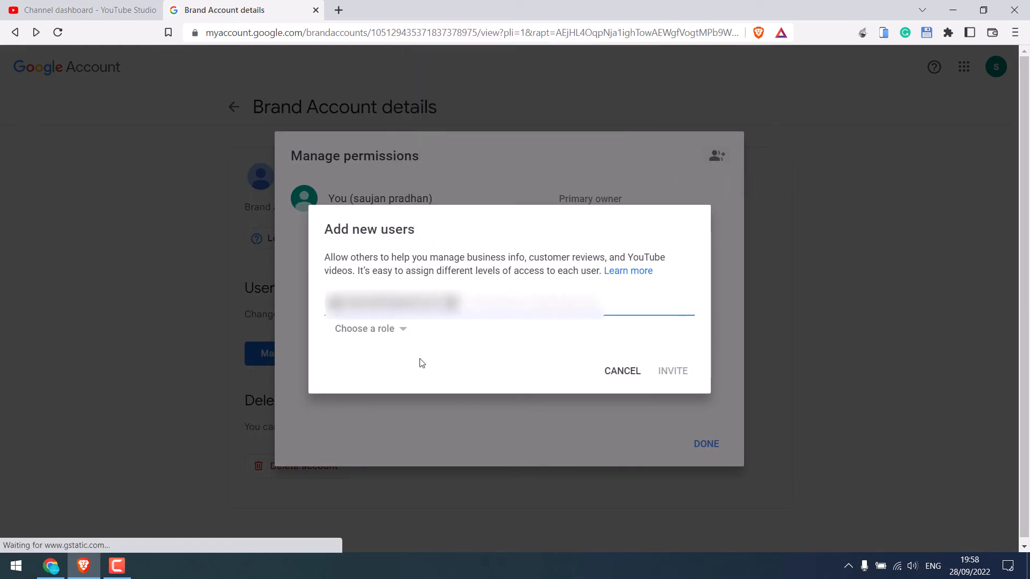
pyautogui.click(364, 328)
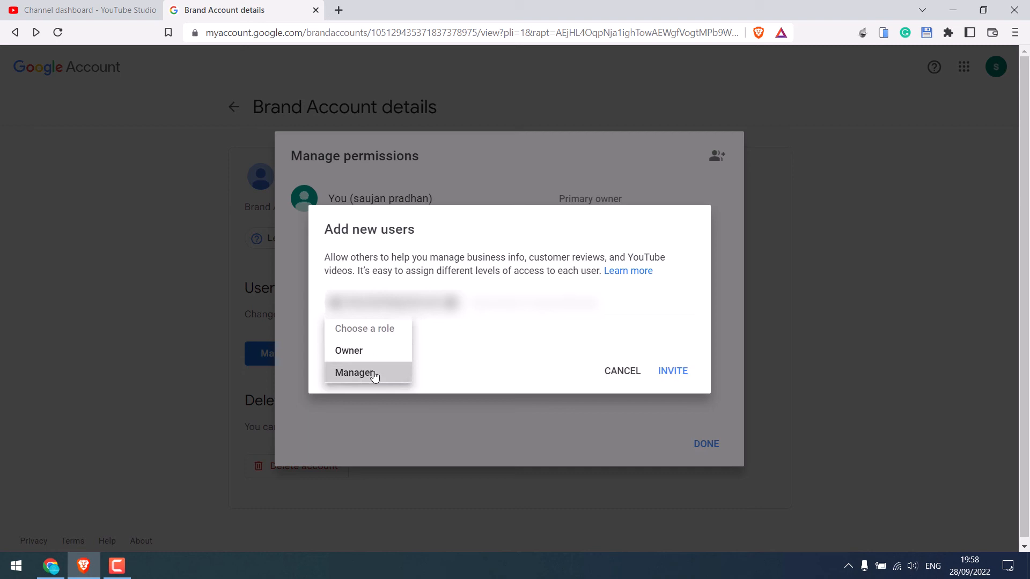
pyautogui.click(672, 370)
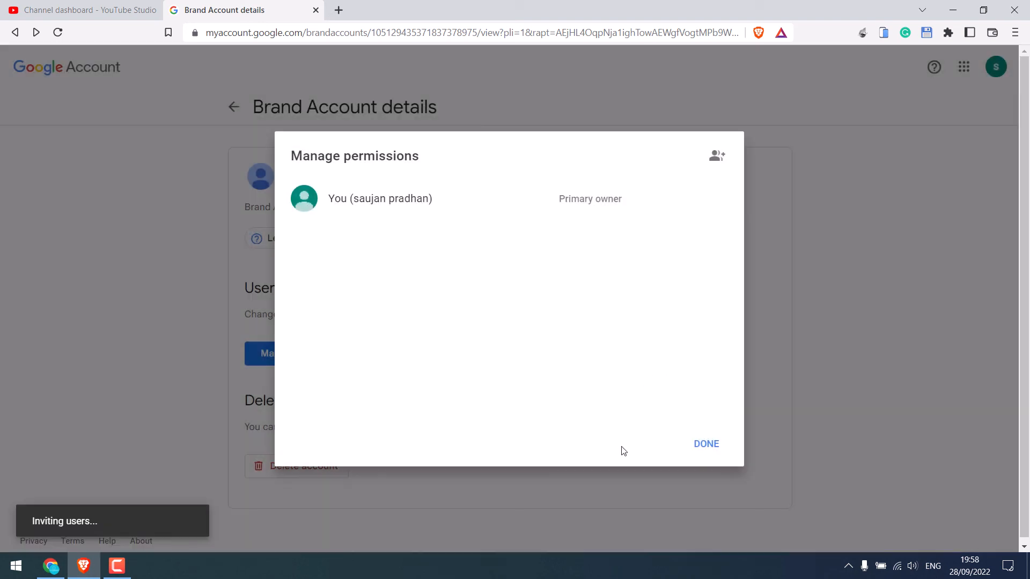
pyautogui.click(706, 443)
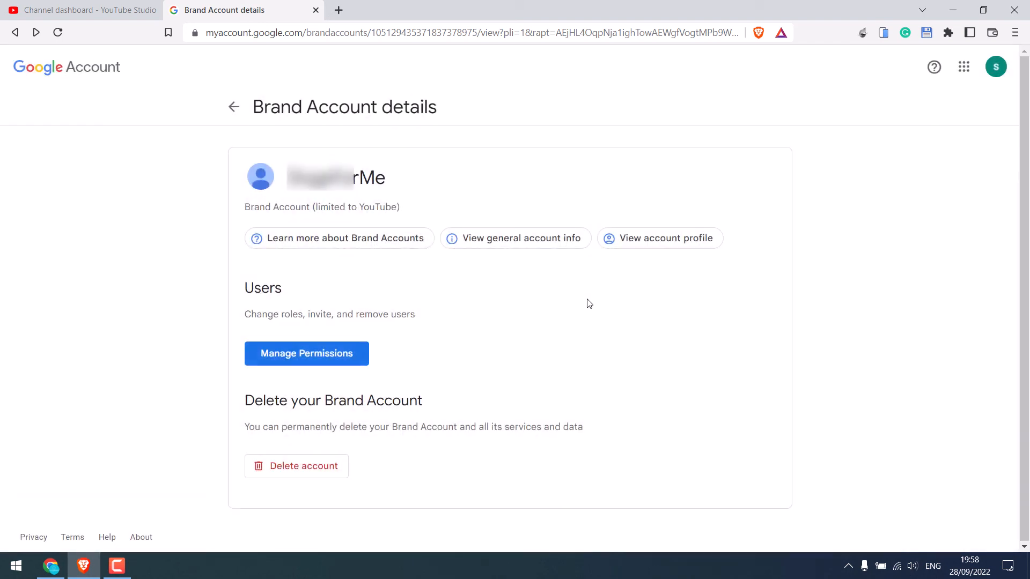
# Change the new Manager's role to Primary owner and review the transfer confirmation.
pyautogui.click(305, 353)
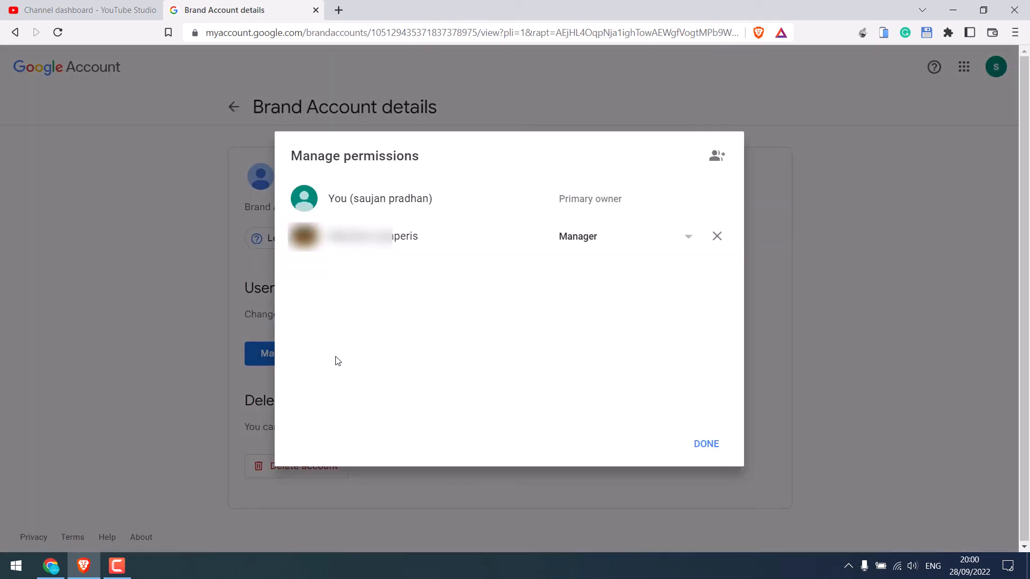
pyautogui.click(688, 236)
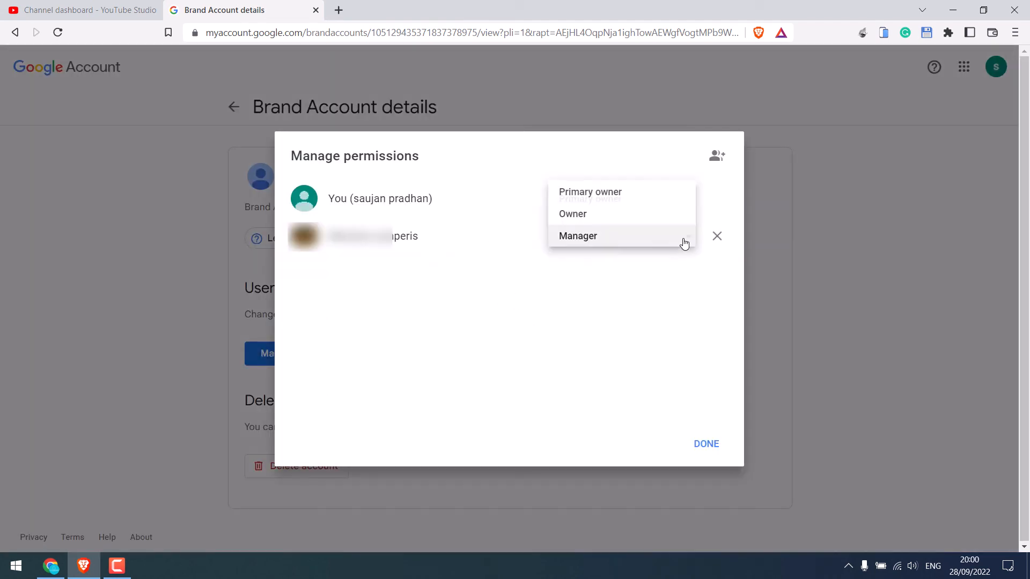
pyautogui.click(589, 192)
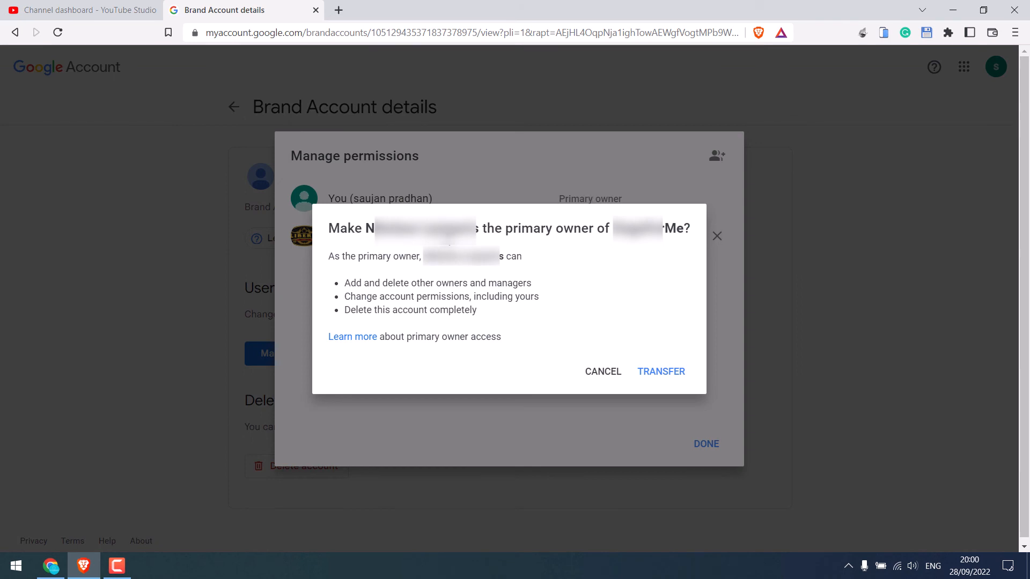
pyautogui.moveTo(489, 280)
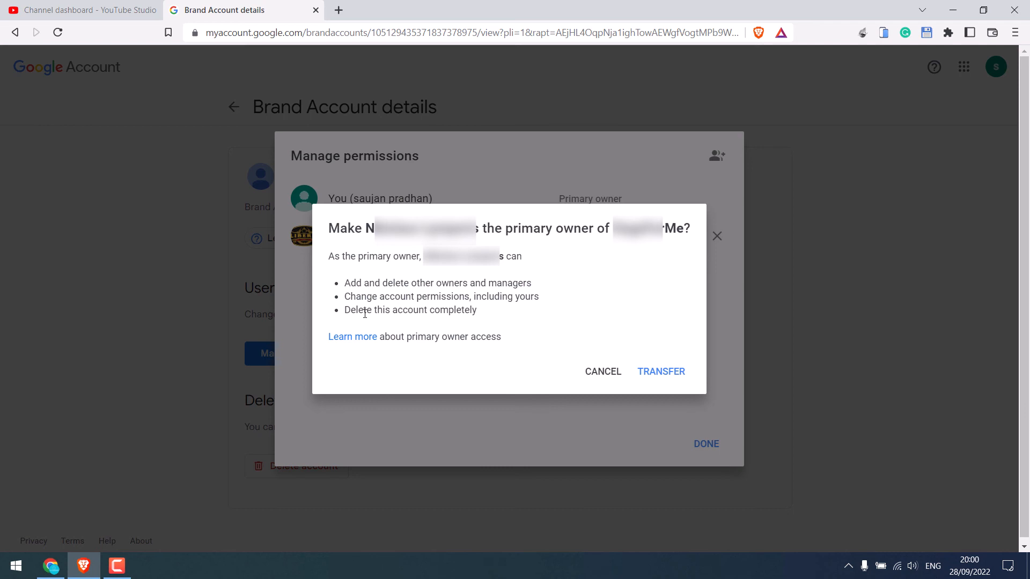
pyautogui.moveTo(637, 398)
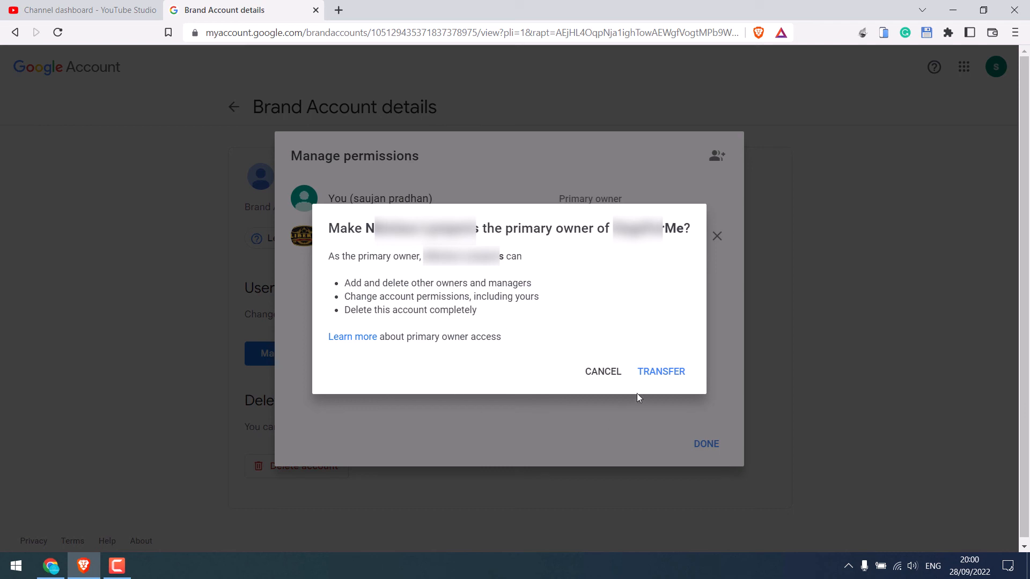
pyautogui.moveTo(662, 375)
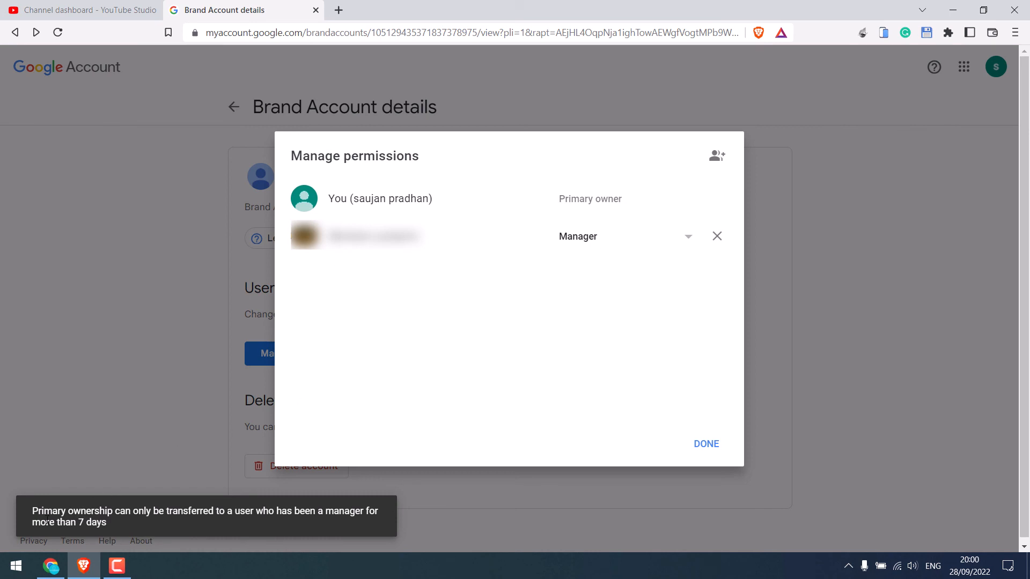
pyautogui.moveTo(144, 526)
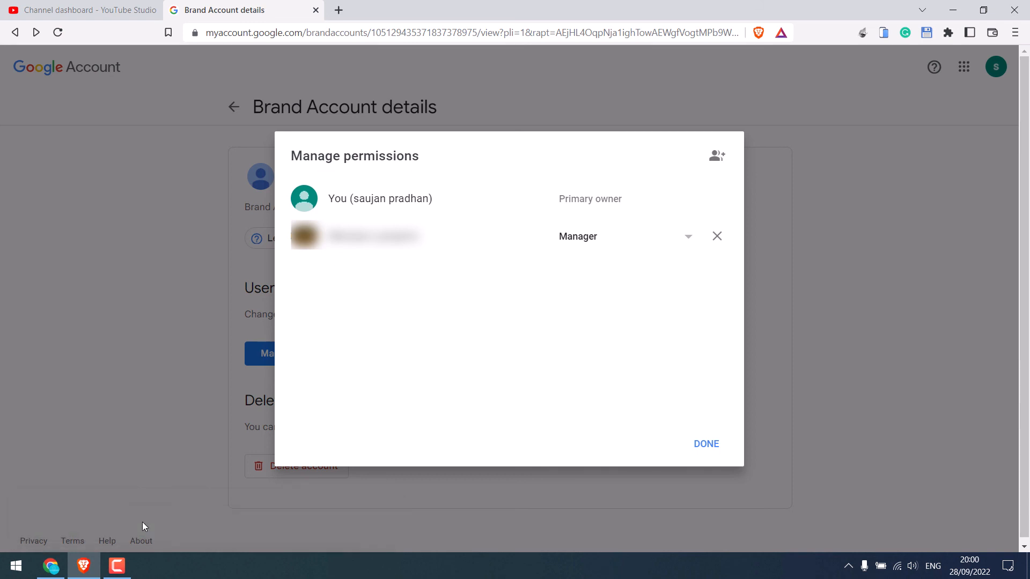
pyautogui.moveTo(653, 300)
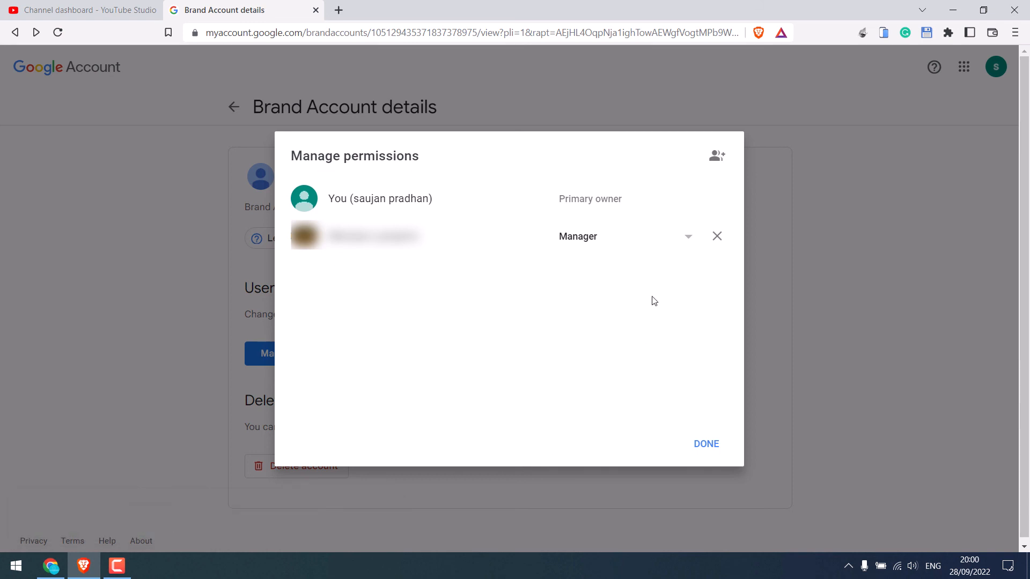
# Select Primary owner for the Manager again and retry the transfer, which is refused by the 7-day rule.
pyautogui.click(686, 236)
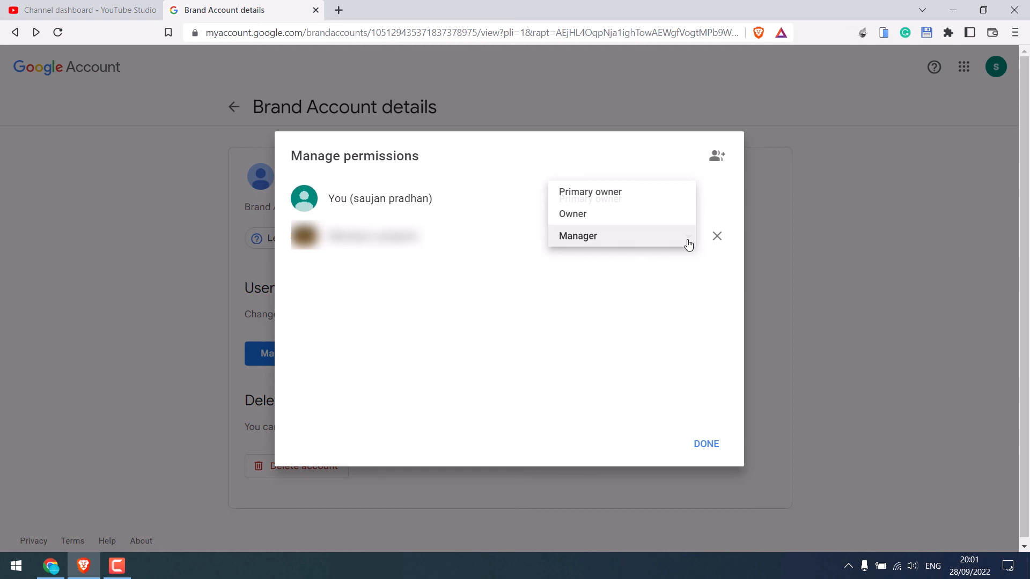
pyautogui.click(589, 192)
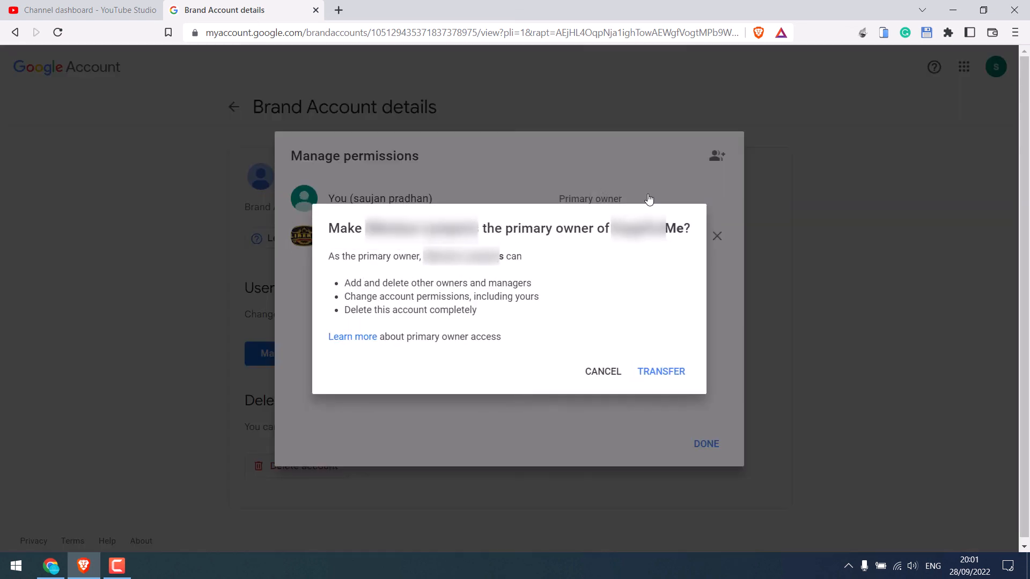
pyautogui.moveTo(678, 374)
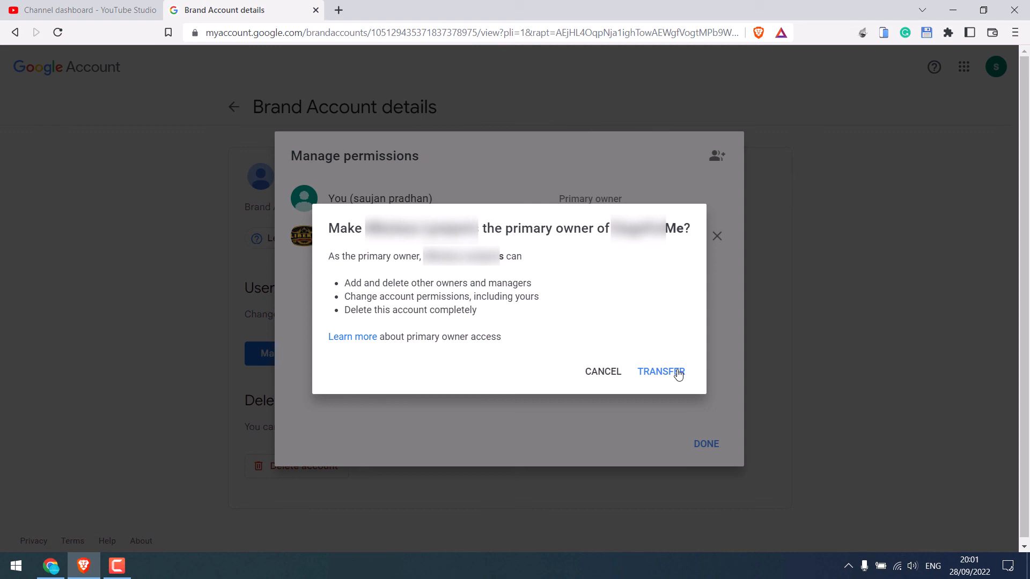
pyautogui.moveTo(681, 377)
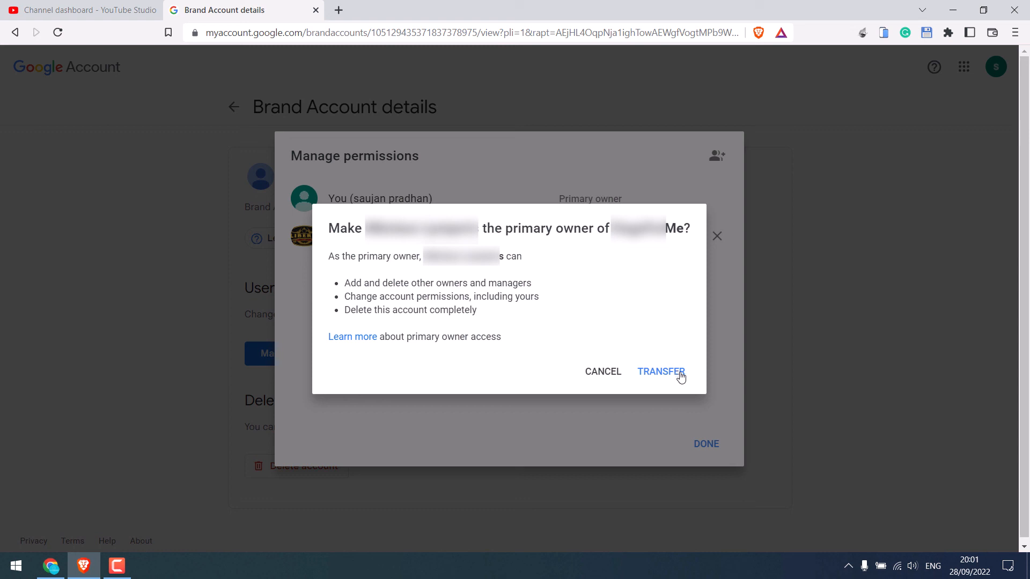